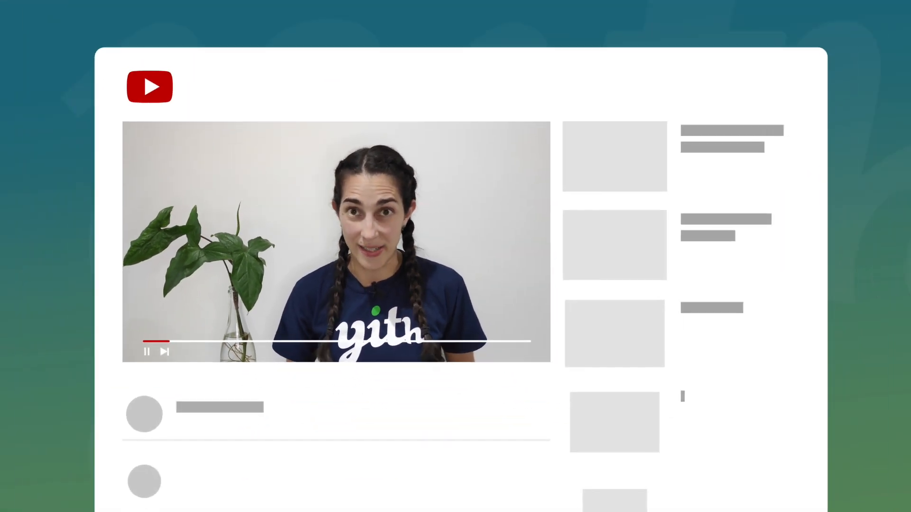
Step: Filter installed plugins for 'Tracking' and activate YITH WooCommerce Order & Shipment Tracking Premium
left_click(465, 401)
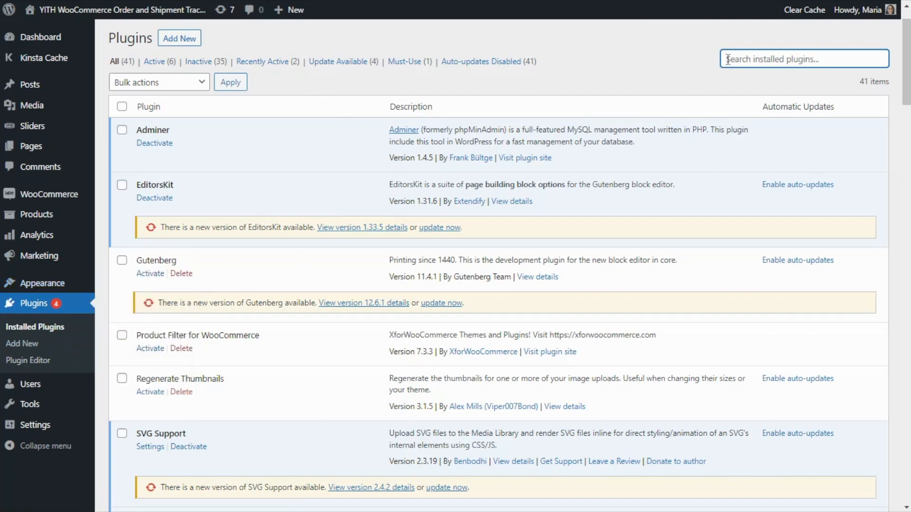
type("Tracking")
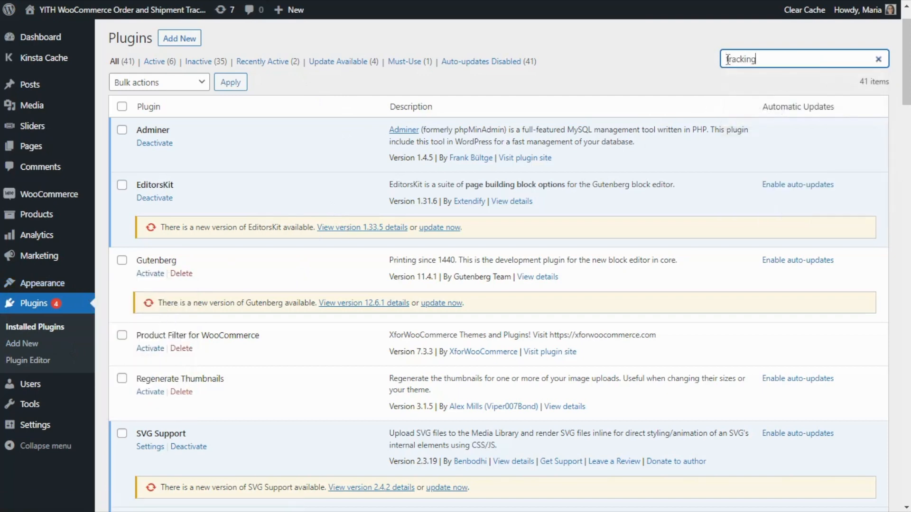
key("Enter")
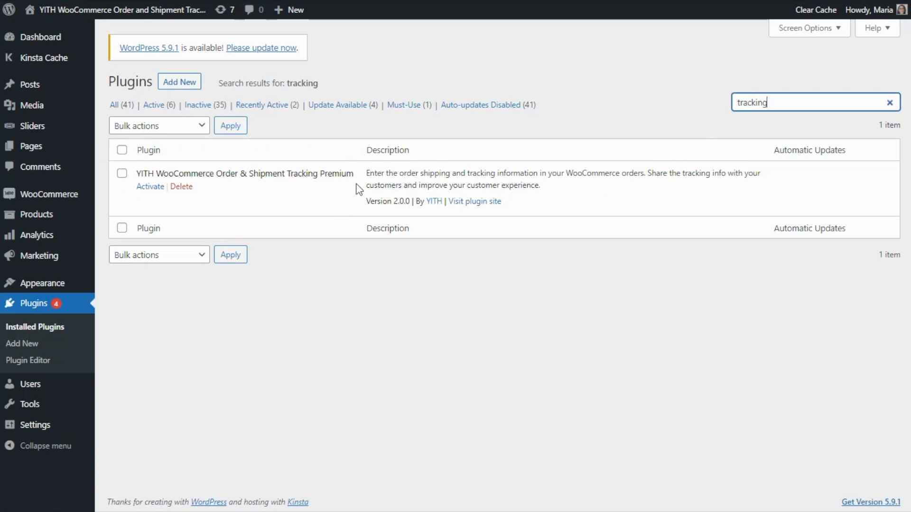
mouse_move(152, 197)
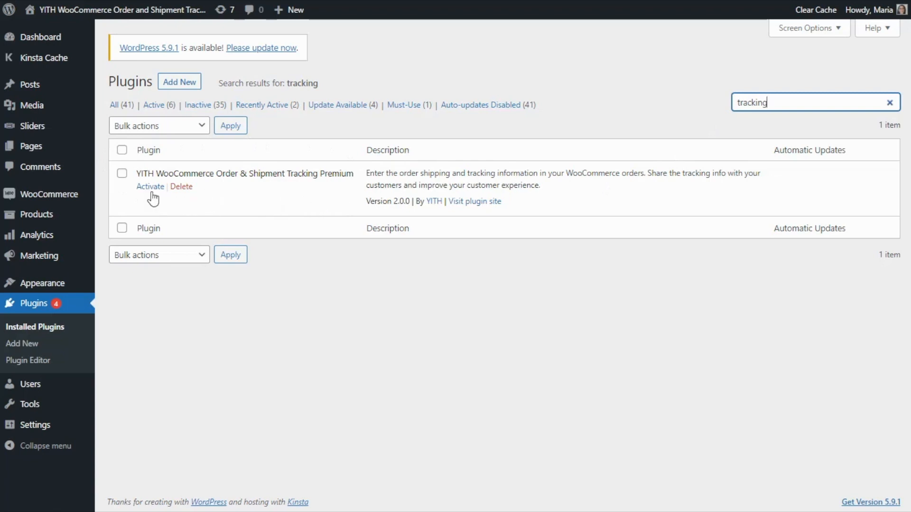
left_click(150, 186)
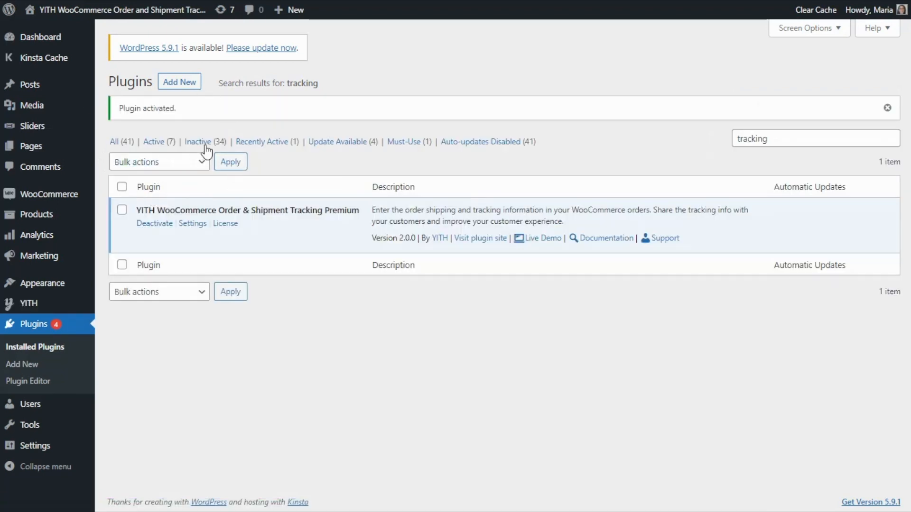
mouse_move(200, 121)
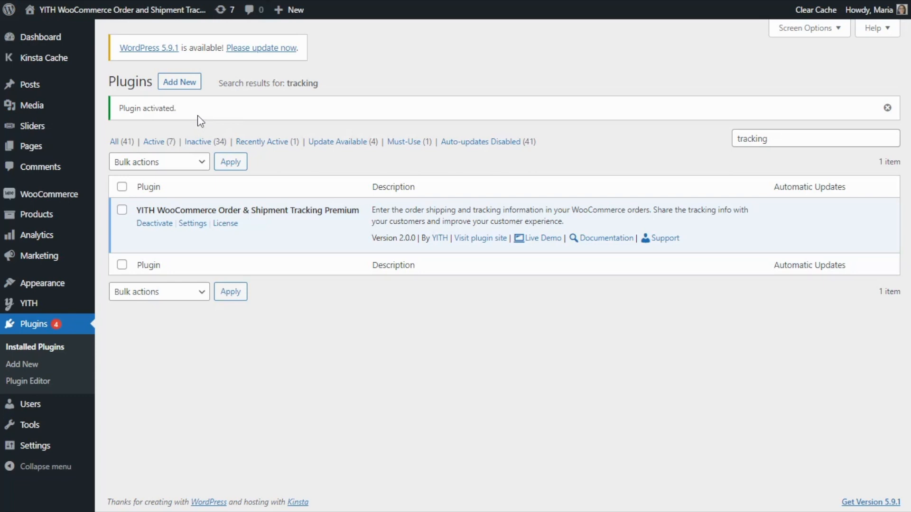
mouse_move(28, 304)
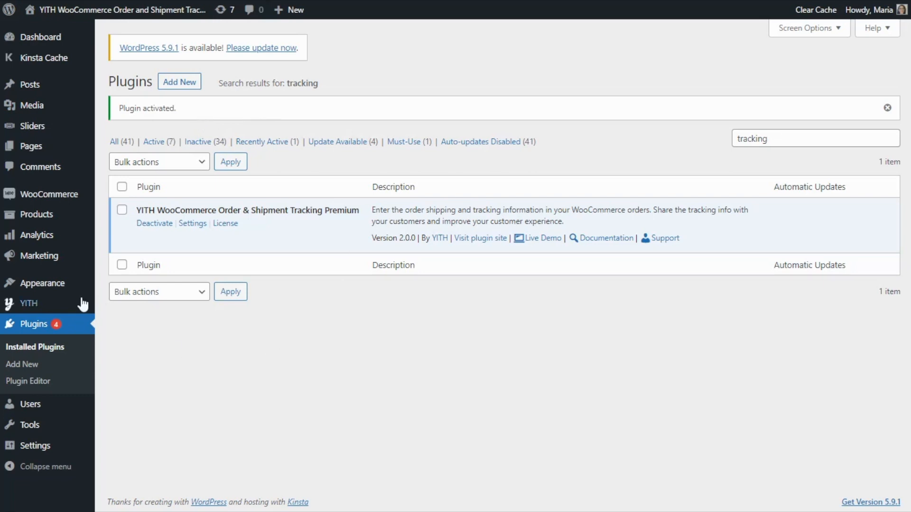
Step: Open the YITH Order & Shipment Tracking Carriers tab and scroll through every carrier
left_click(28, 304)
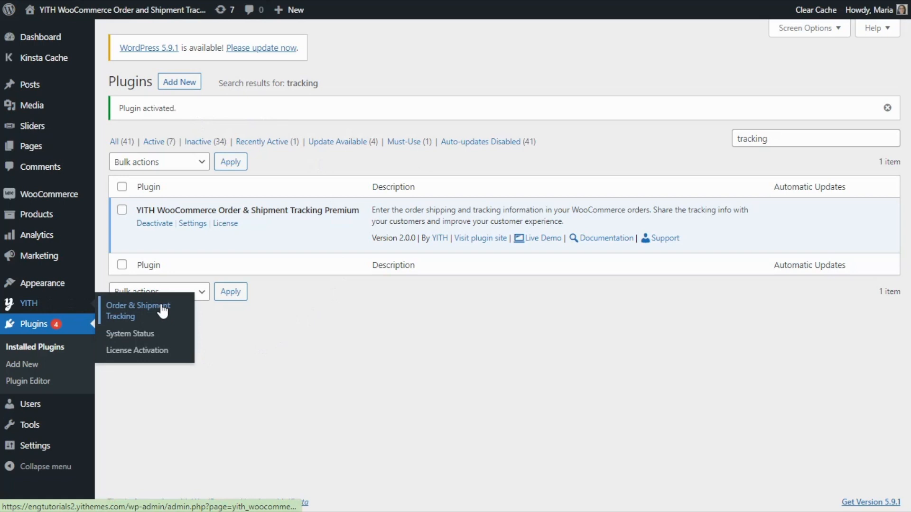
left_click(138, 310)
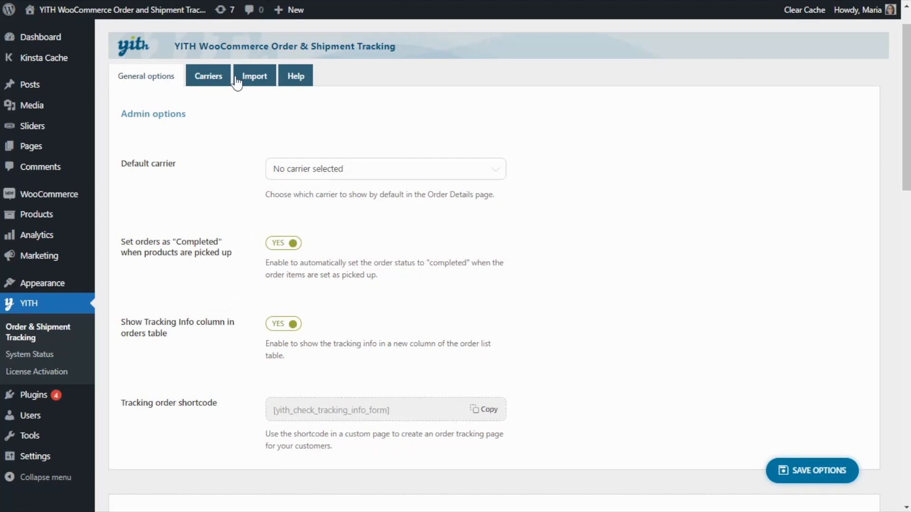
left_click(207, 75)
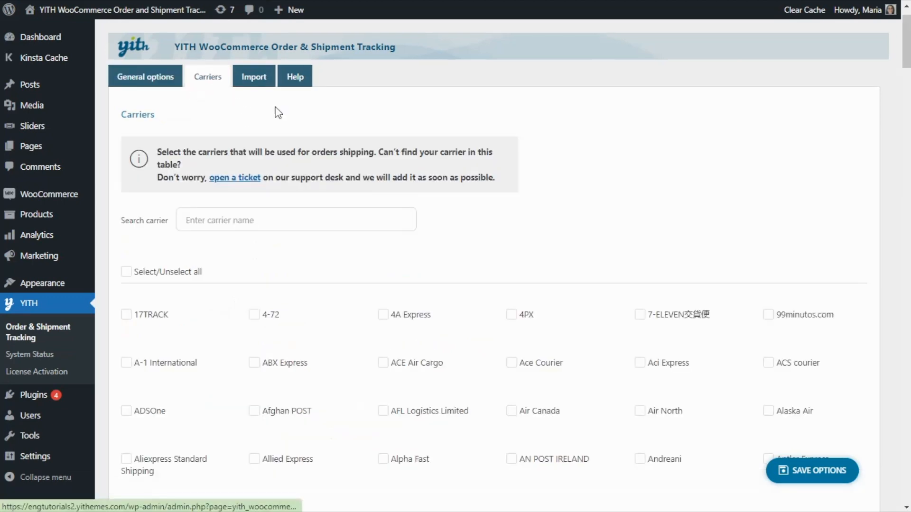
scroll("down", 3)
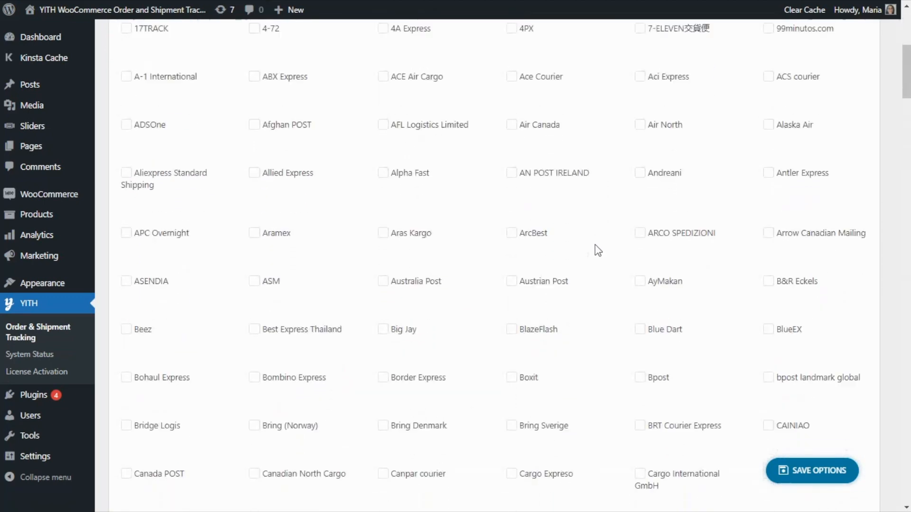
scroll("down", 3)
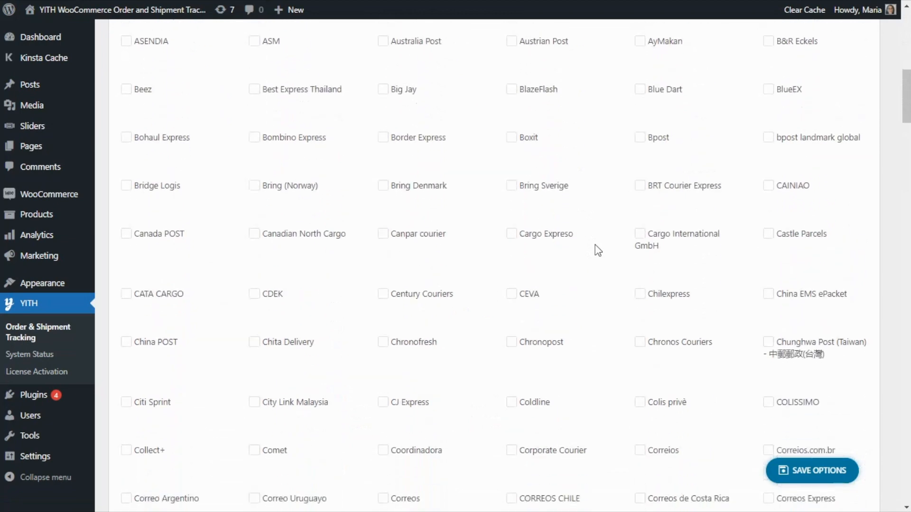
scroll("down", 3)
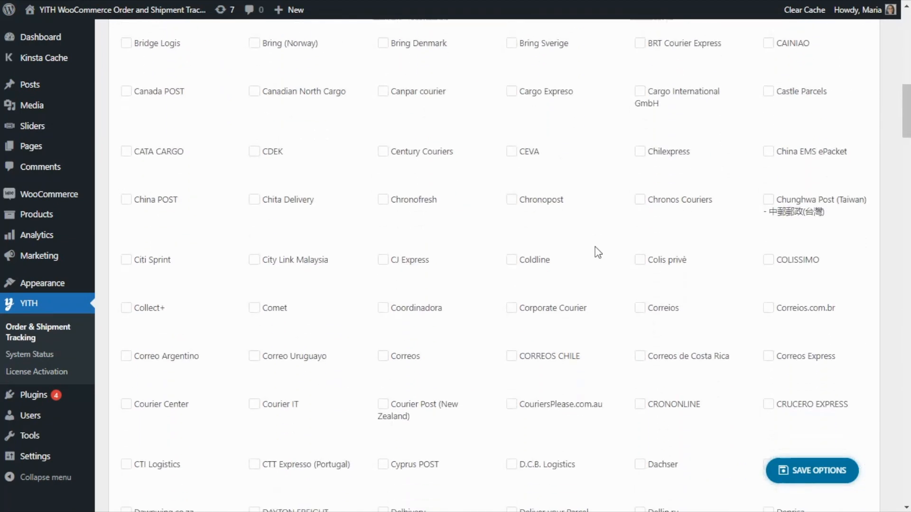
scroll("down", 3)
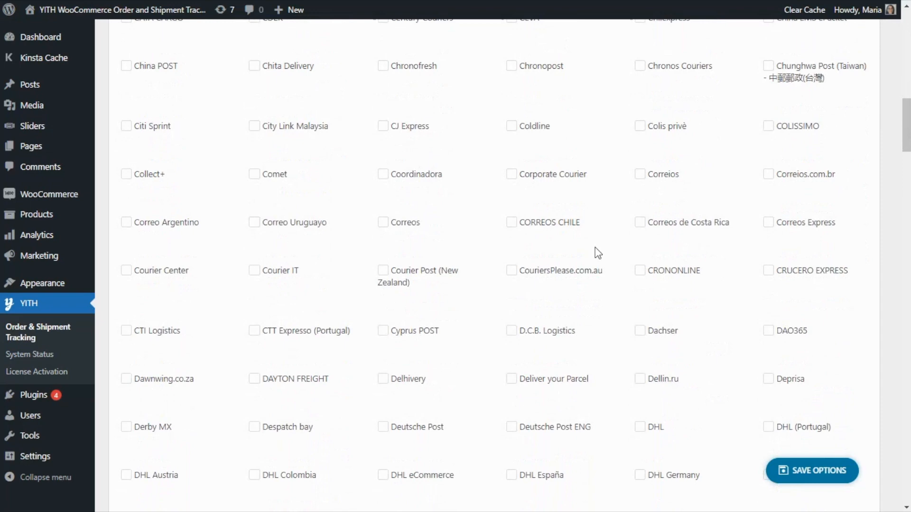
scroll("down", 3)
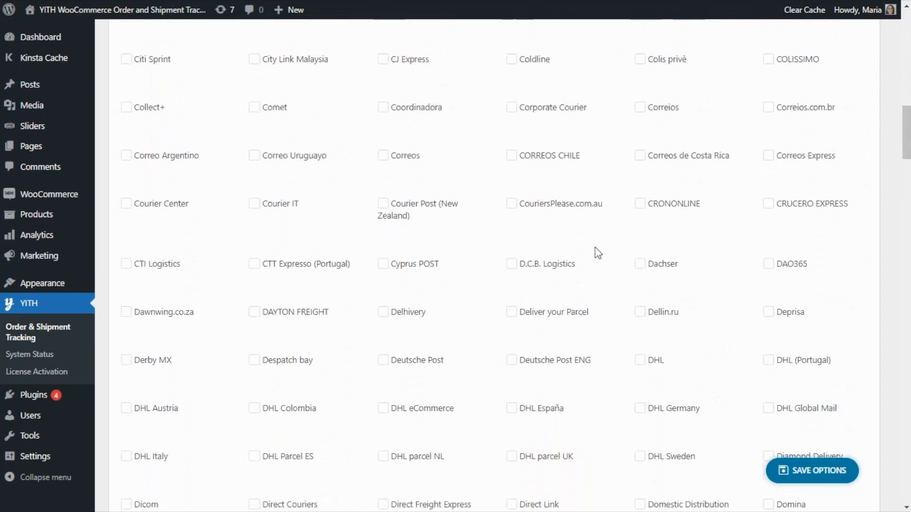
scroll("down", 3)
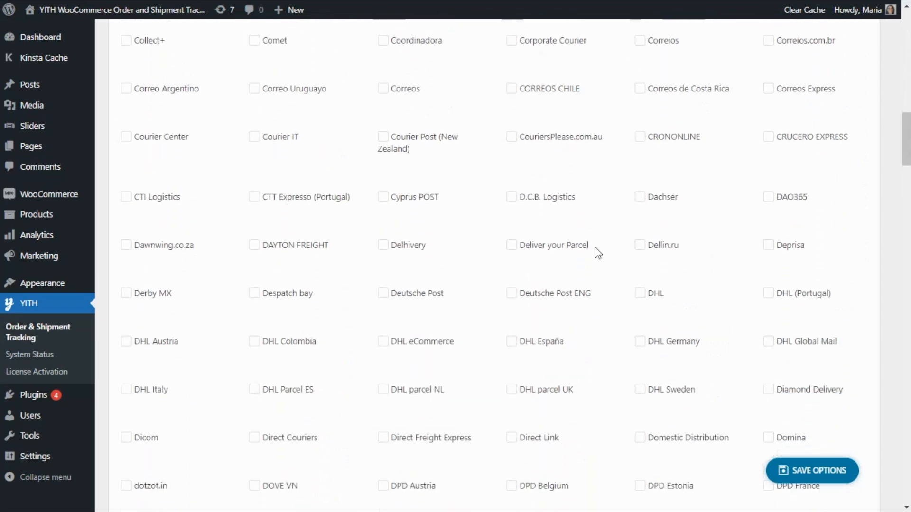
scroll("down", 3)
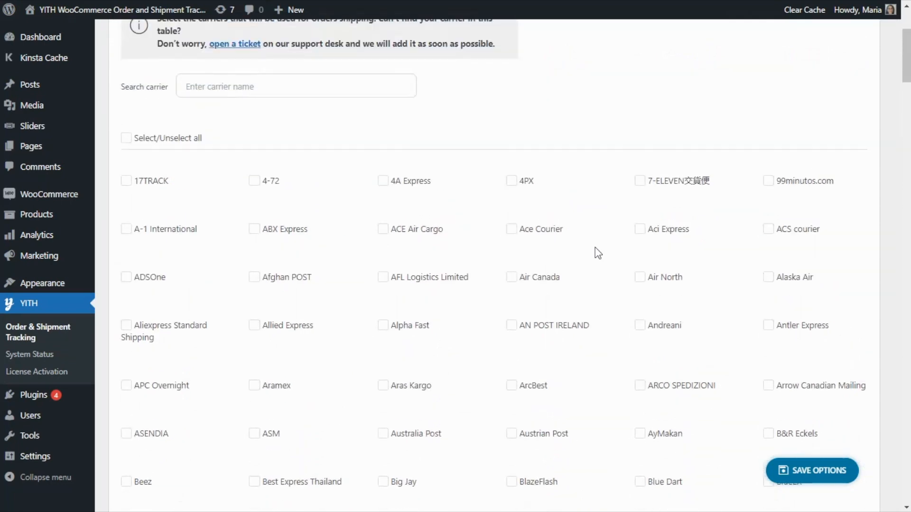
Step: Search for and tick DHL and UPS US, then save the carrier options
left_click(295, 86)
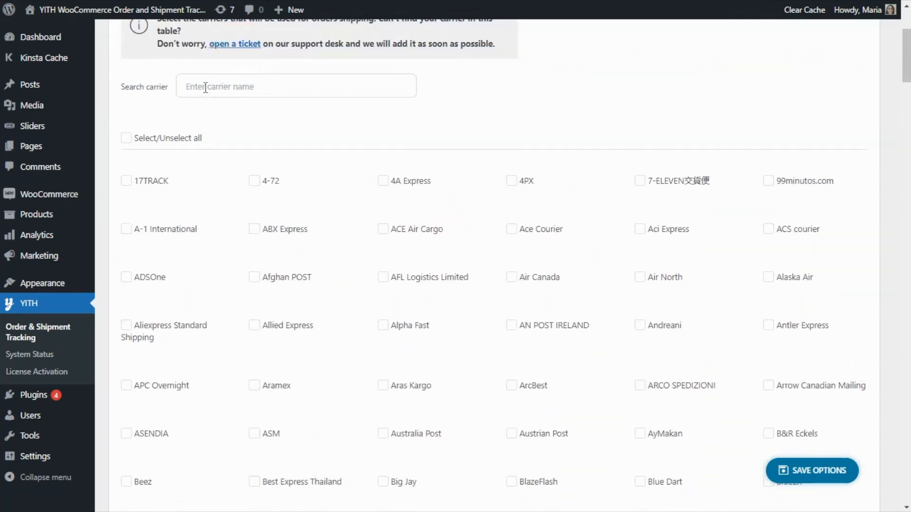
type("dhl")
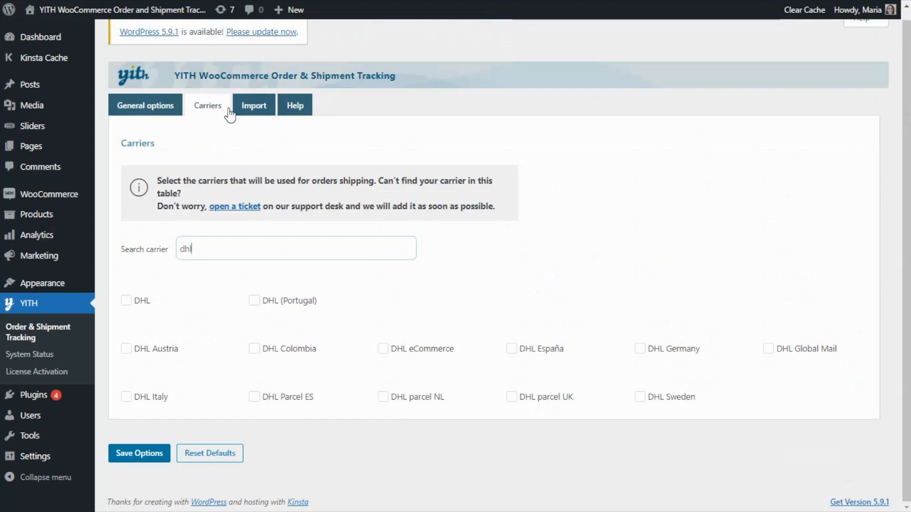
left_click(126, 300)
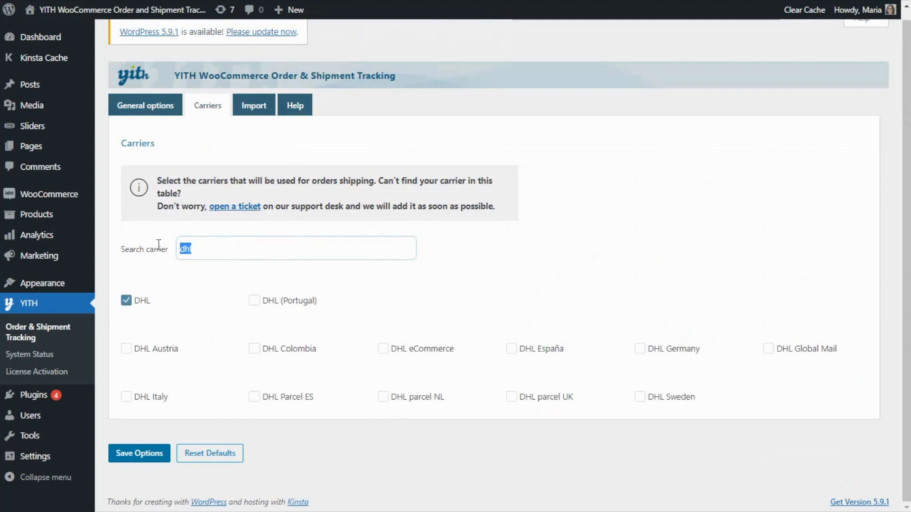
type("ups")
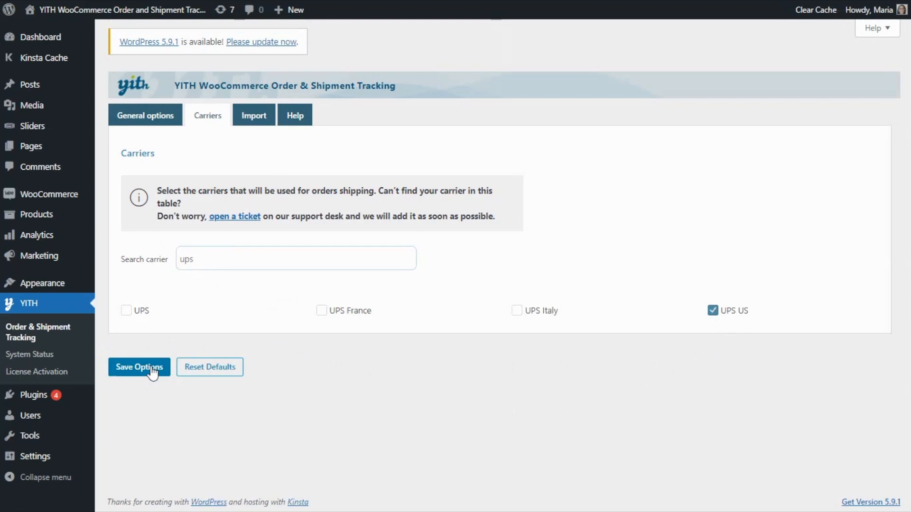
left_click(139, 367)
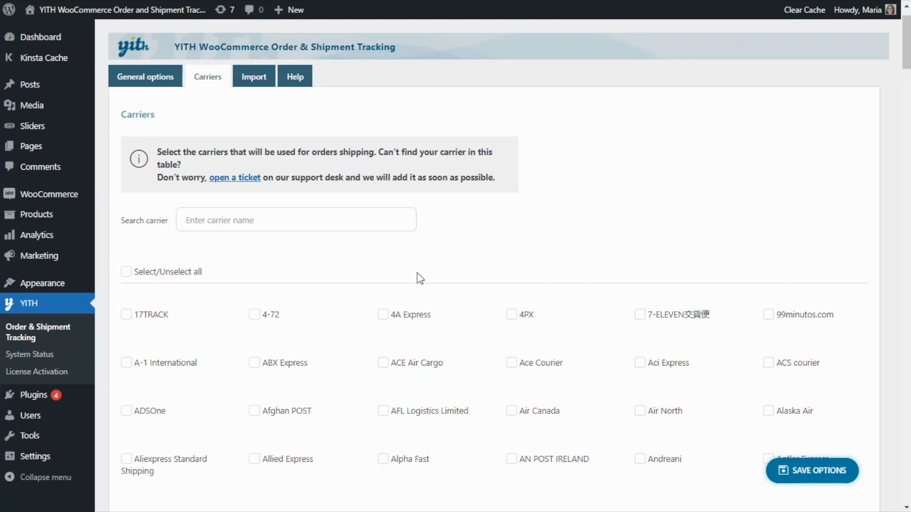
mouse_move(49, 194)
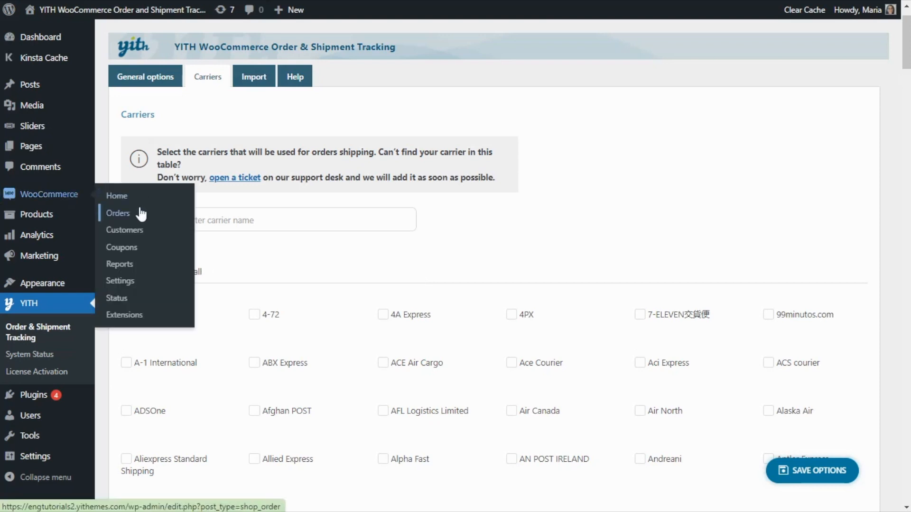
left_click(118, 213)
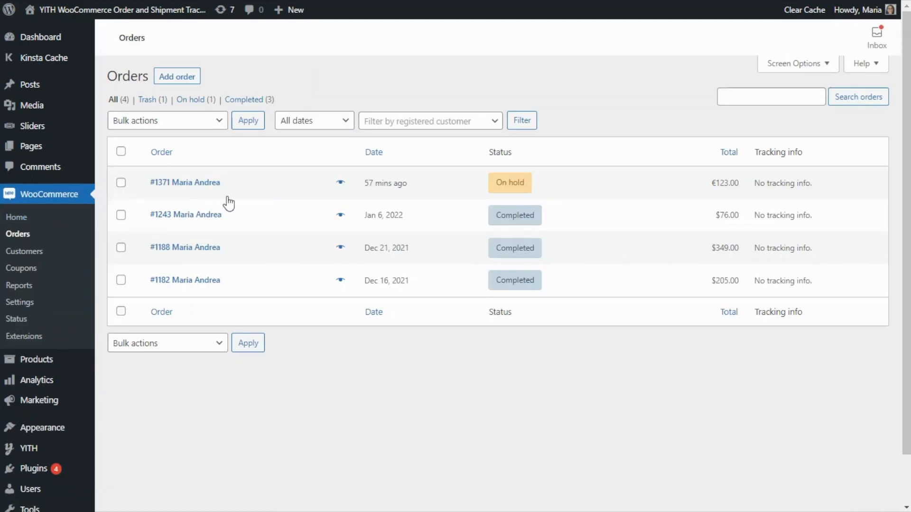
mouse_move(472, 199)
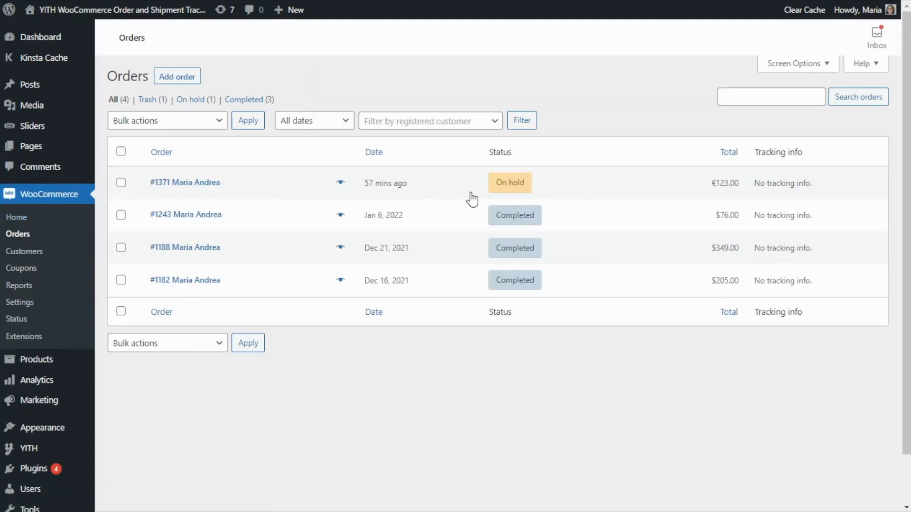
mouse_move(556, 189)
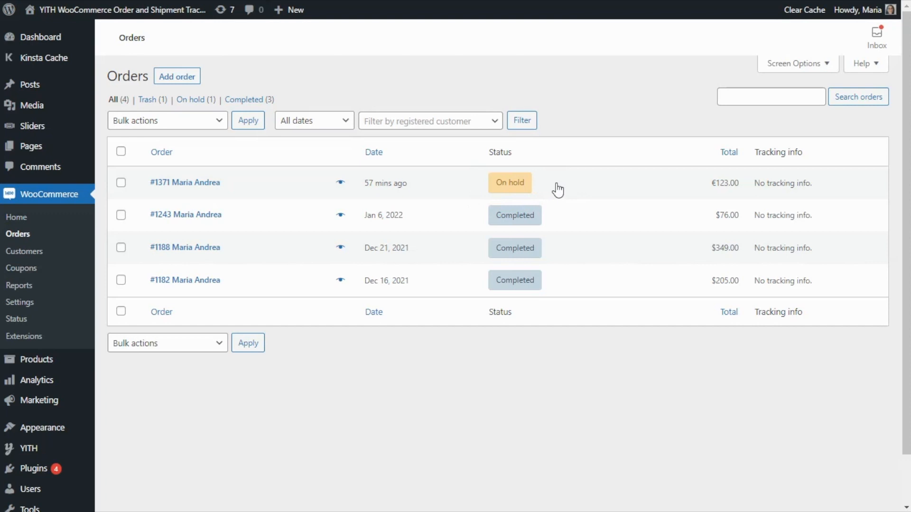
mouse_move(211, 195)
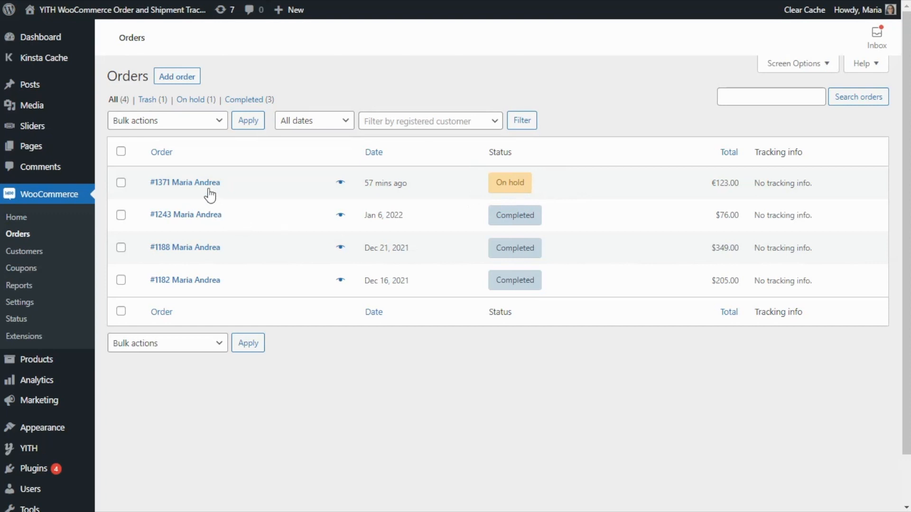
left_click(184, 182)
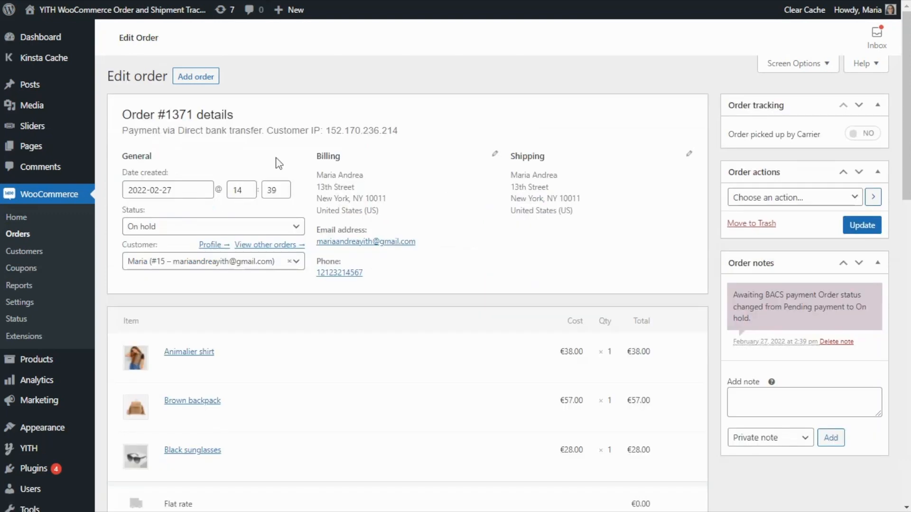
mouse_move(728, 109)
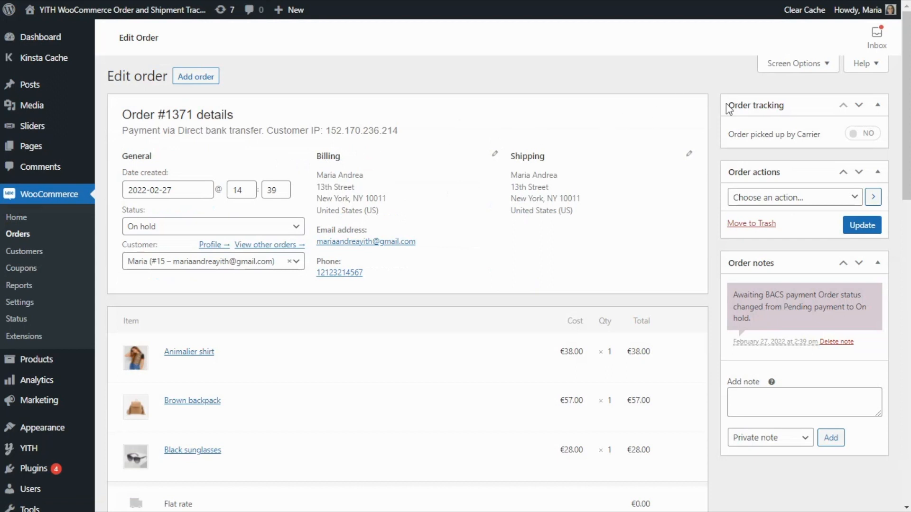
mouse_move(731, 142)
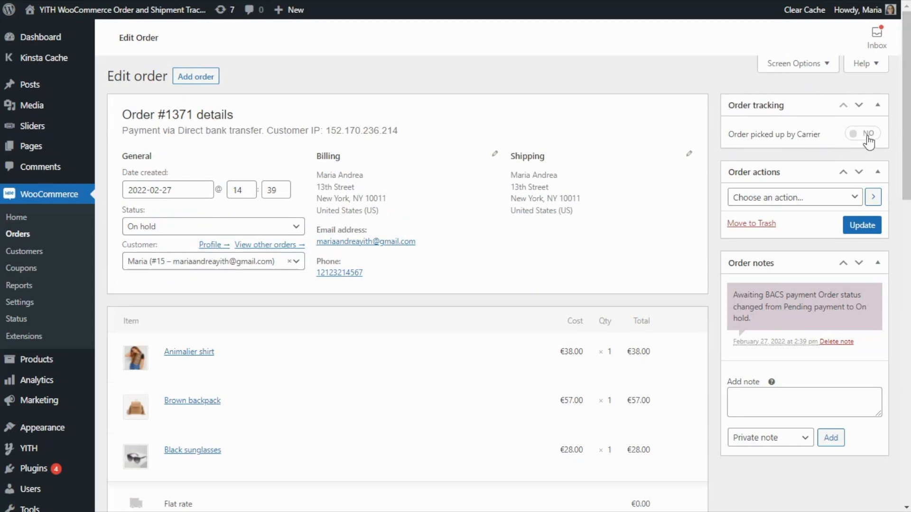
mouse_move(835, 145)
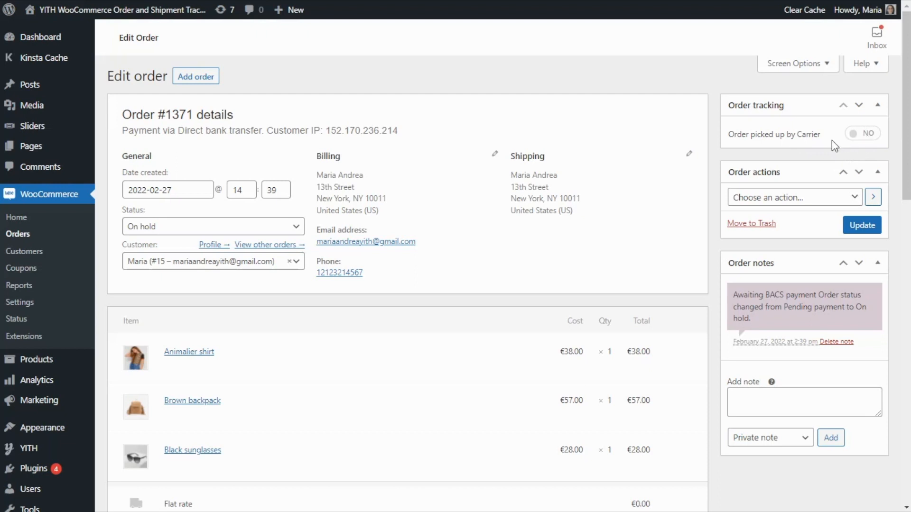
mouse_move(875, 144)
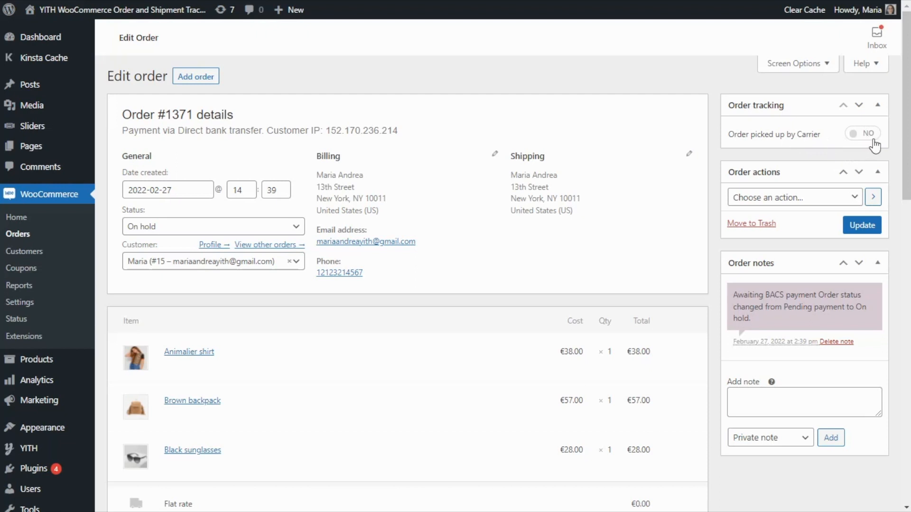
left_click(862, 132)
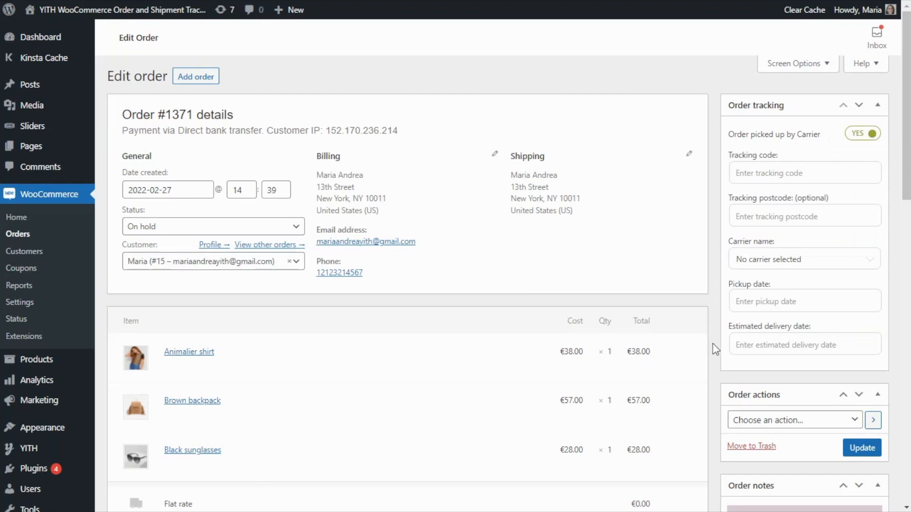
mouse_move(812, 158)
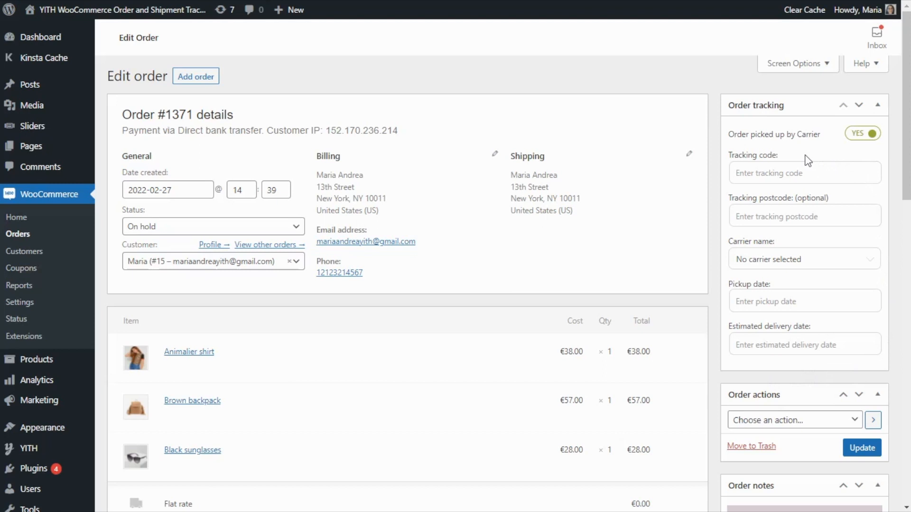
mouse_move(718, 157)
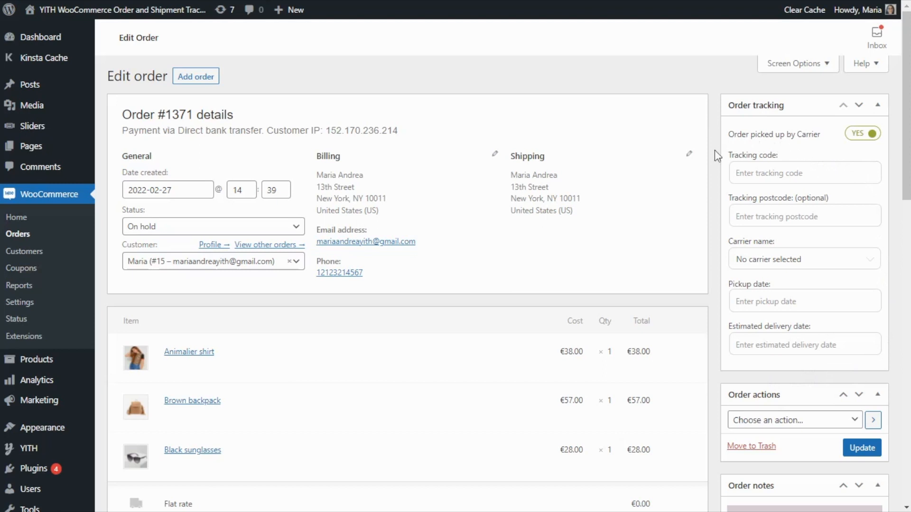
mouse_move(786, 160)
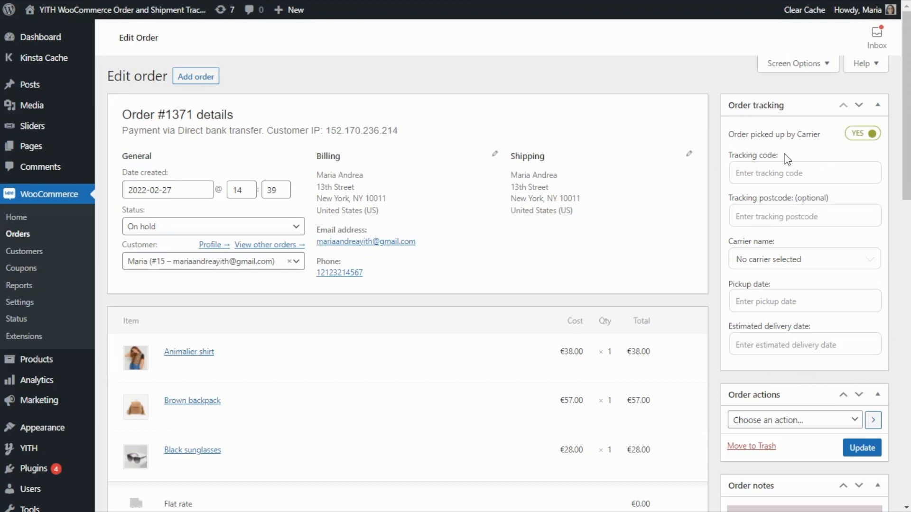
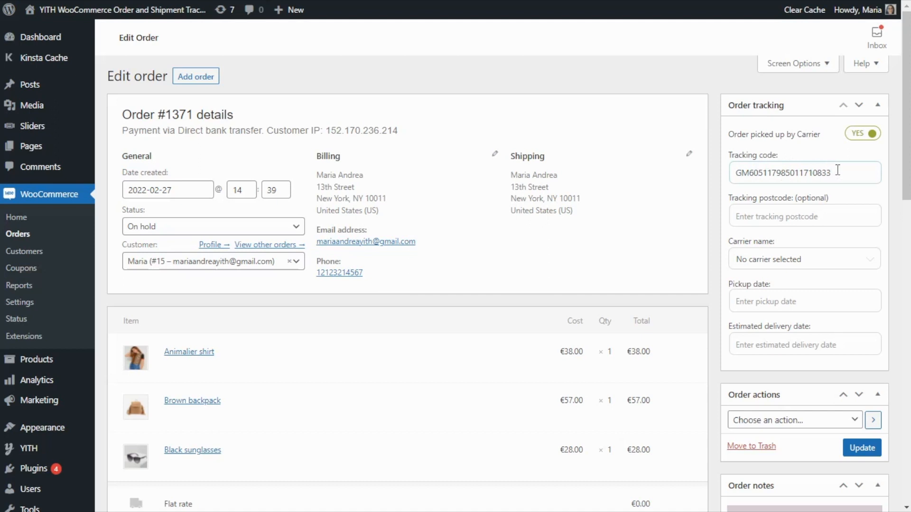
mouse_move(840, 205)
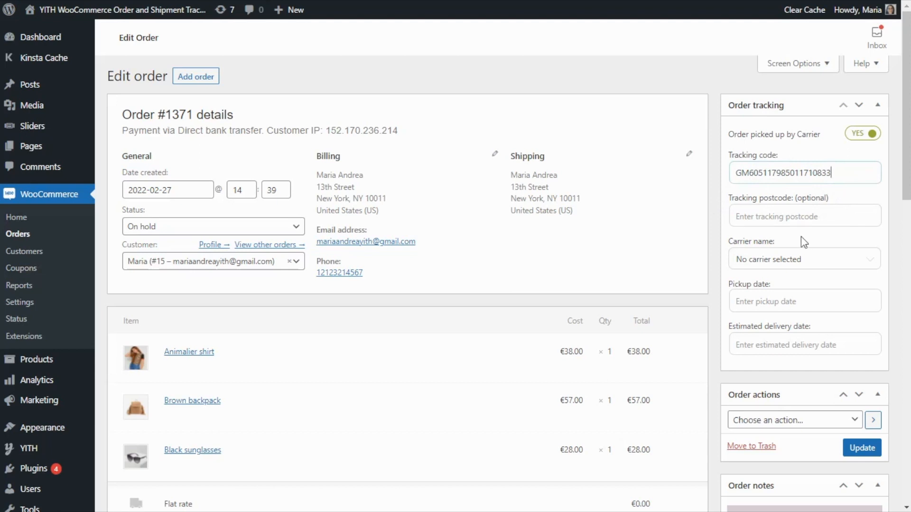
mouse_move(785, 243)
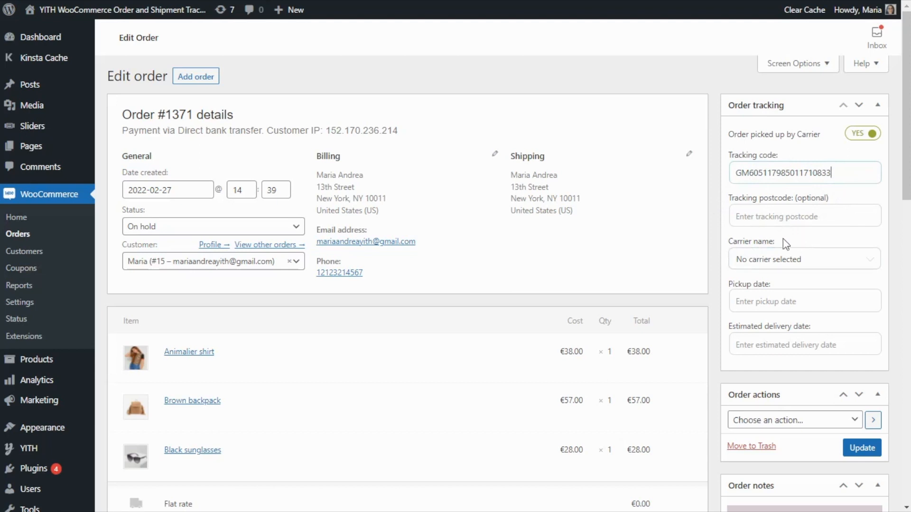
mouse_move(810, 266)
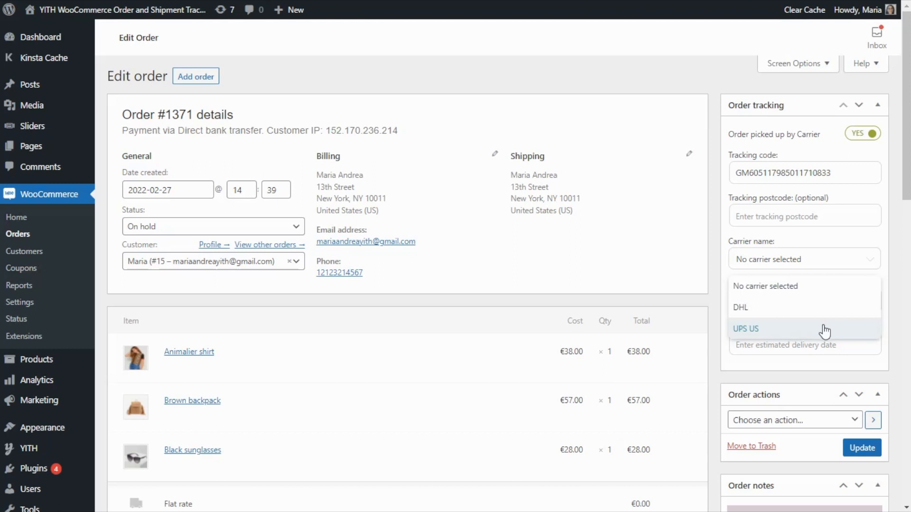
left_click(741, 308)
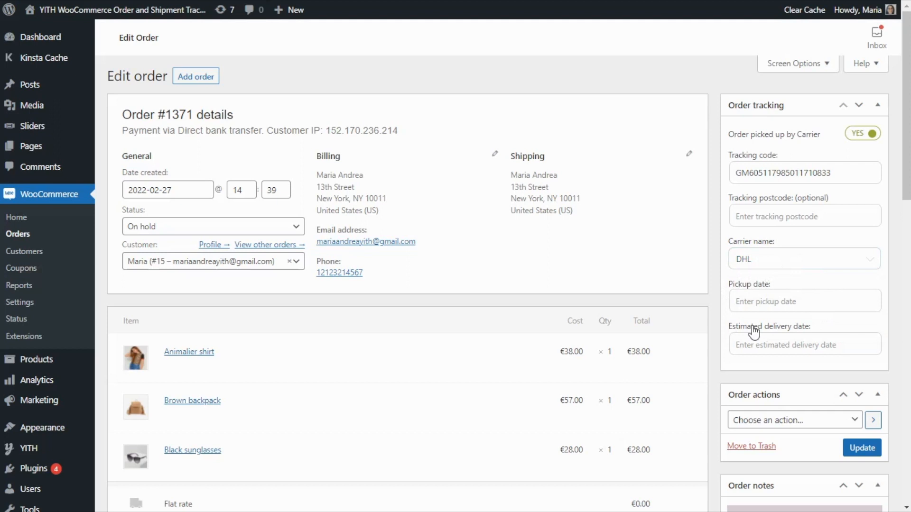
left_click(804, 301)
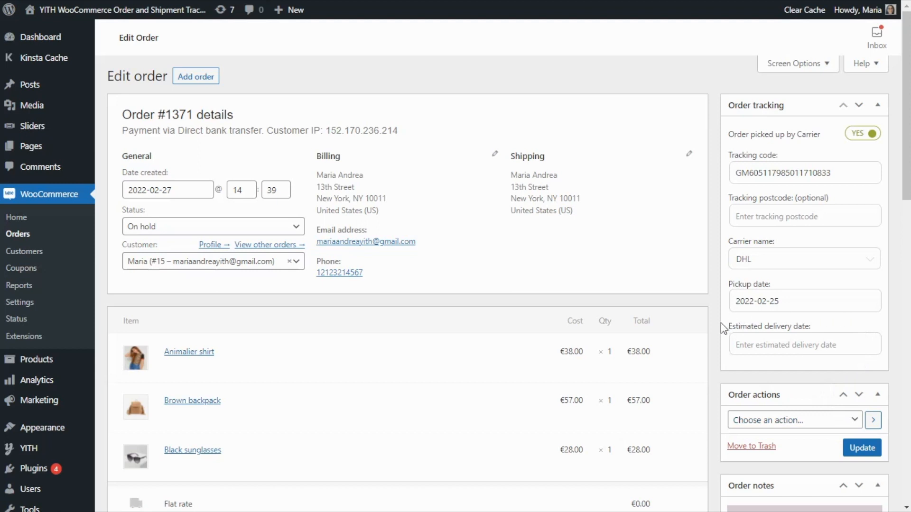
mouse_move(789, 364)
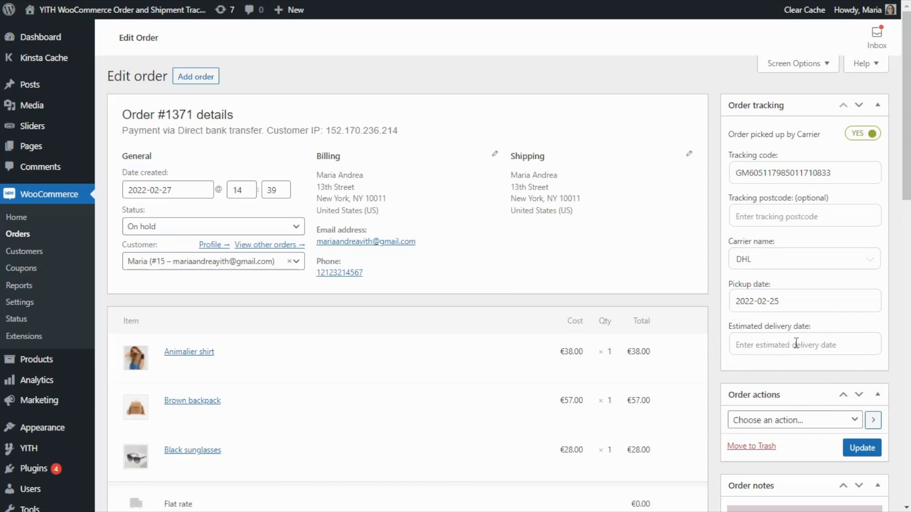
mouse_move(744, 342)
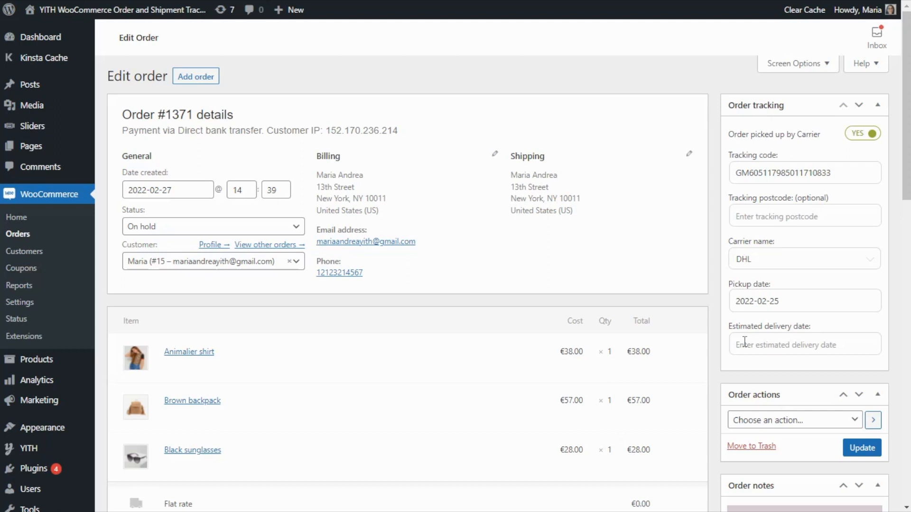
Step: Enter estimated delivery 'Between March 5th and March 8th' and update order #1371
left_click(804, 343)
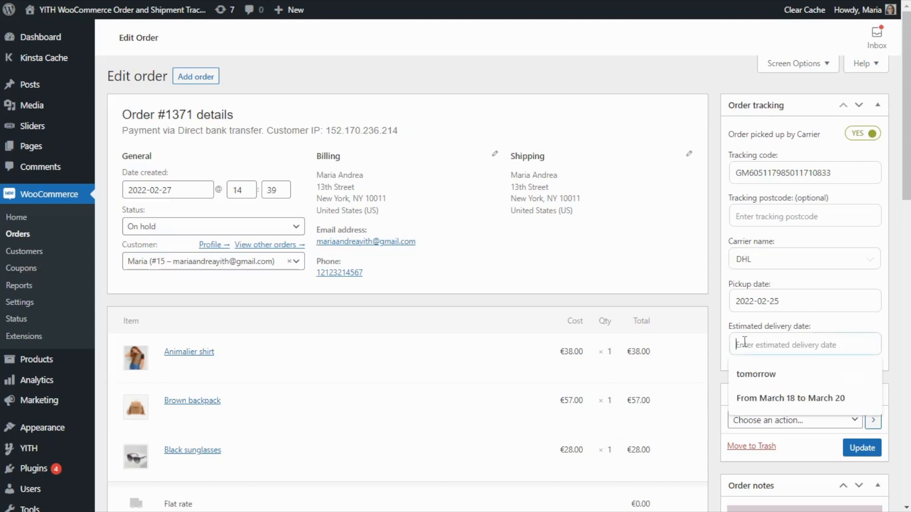
type("Between March 5th and March 8th")
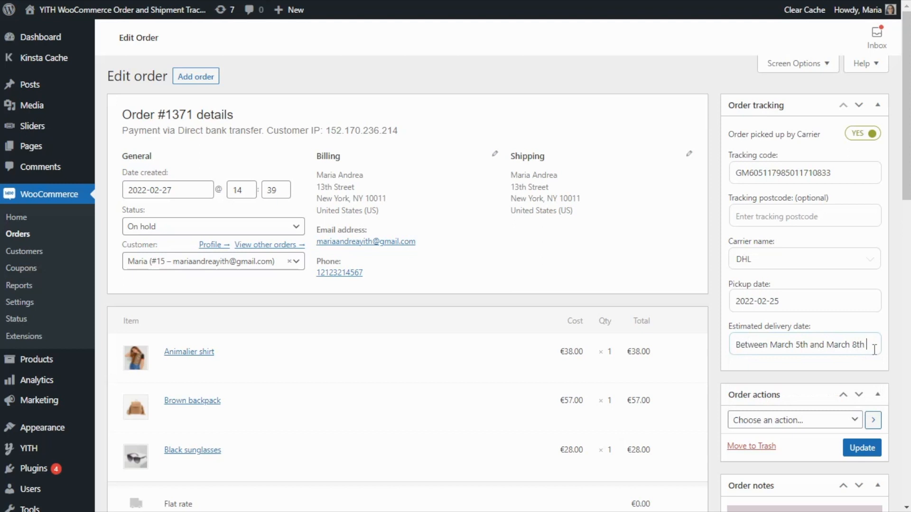
left_click(861, 447)
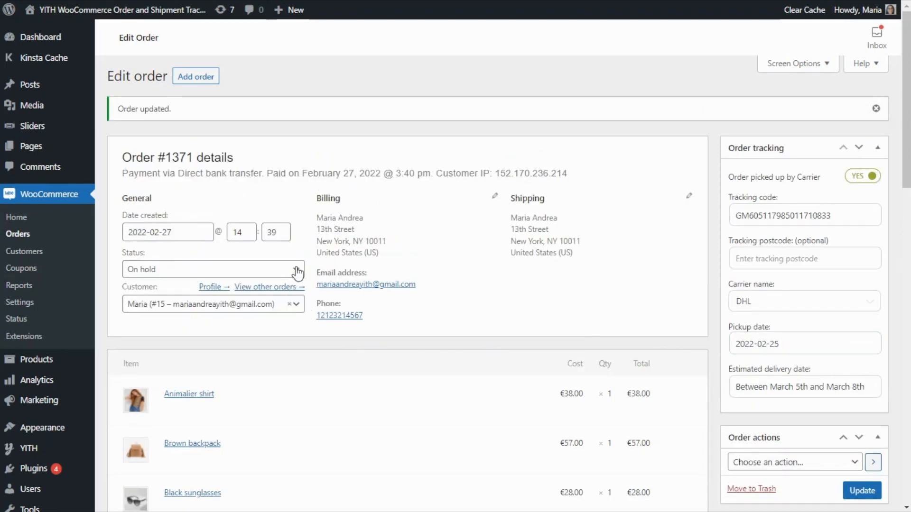
Step: Choose Completed in order #1371's Status dropdown
left_click(213, 269)
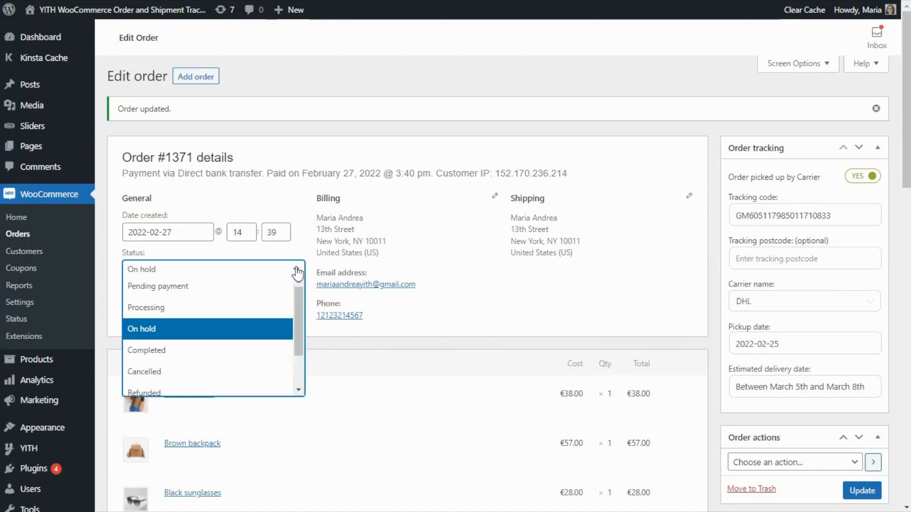
mouse_move(186, 350)
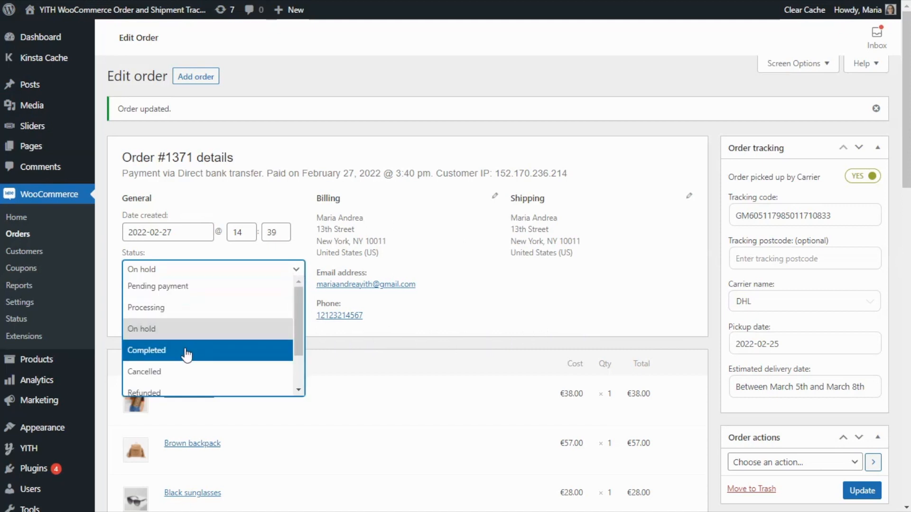
left_click(146, 350)
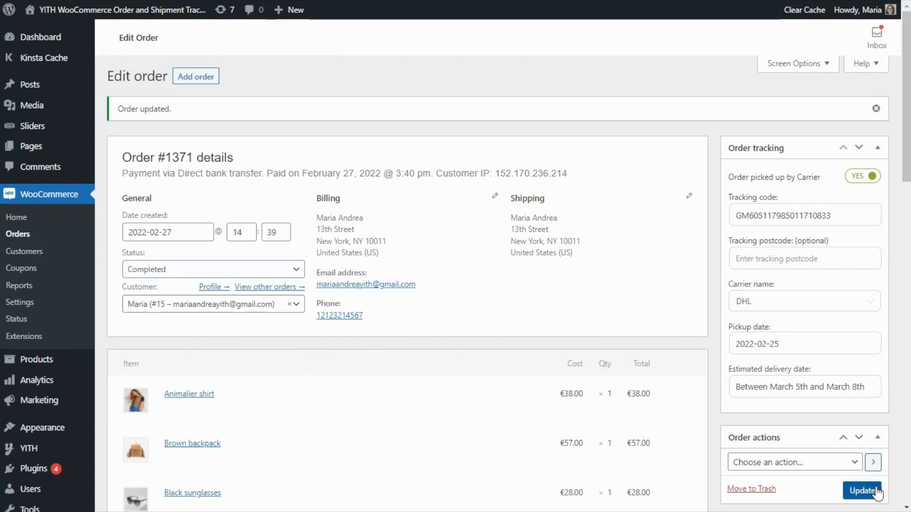
mouse_move(665, 357)
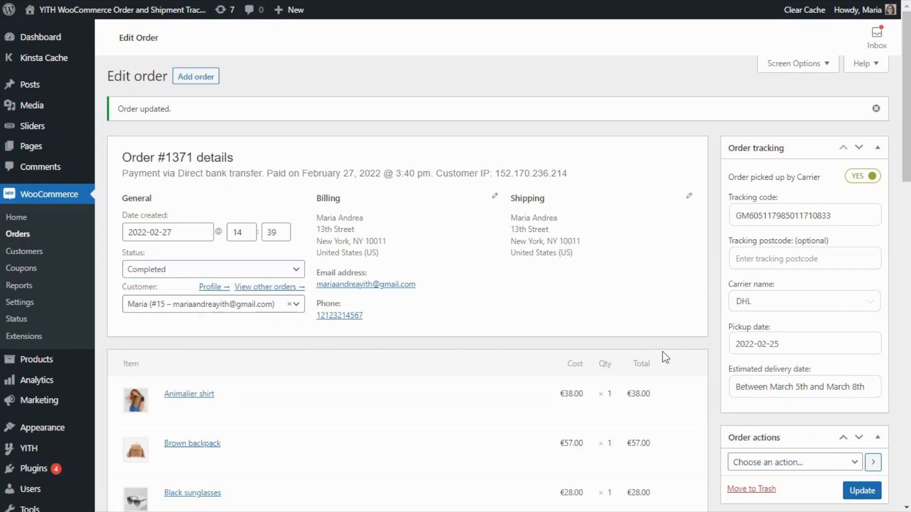
mouse_move(678, 334)
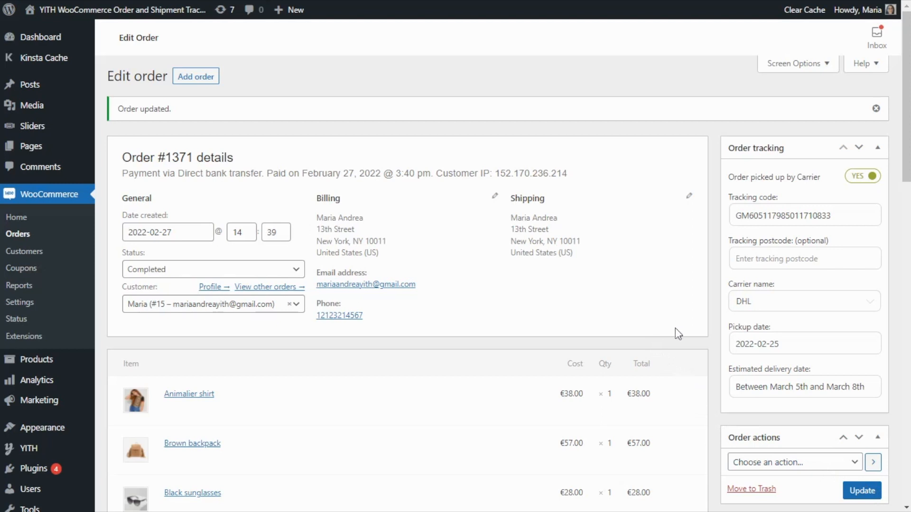
mouse_move(677, 344)
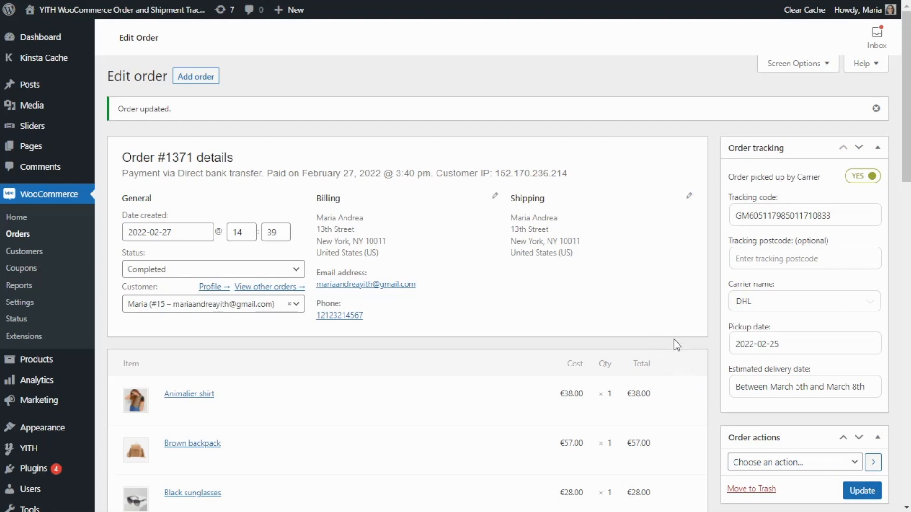
mouse_move(240, 365)
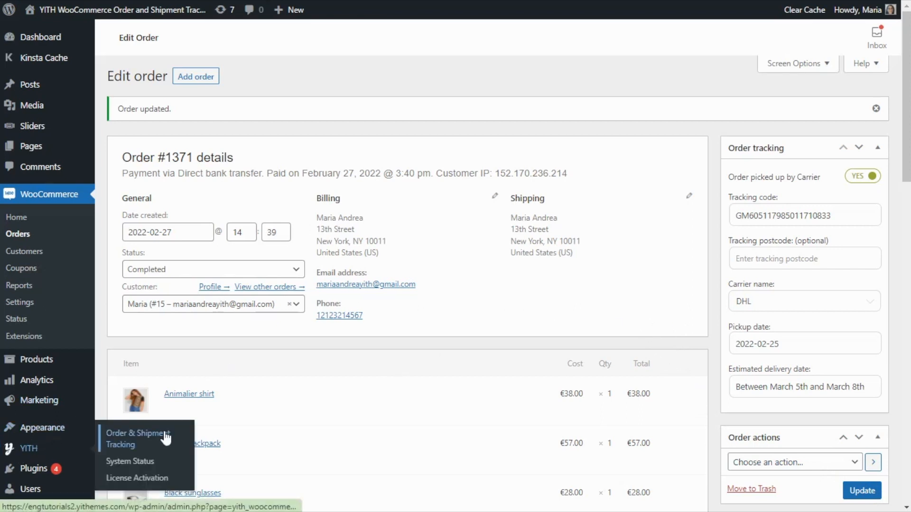
Step: Switch 'Set orders as Completed when products are picked up' to YES in YITH tracking settings
left_click(139, 434)
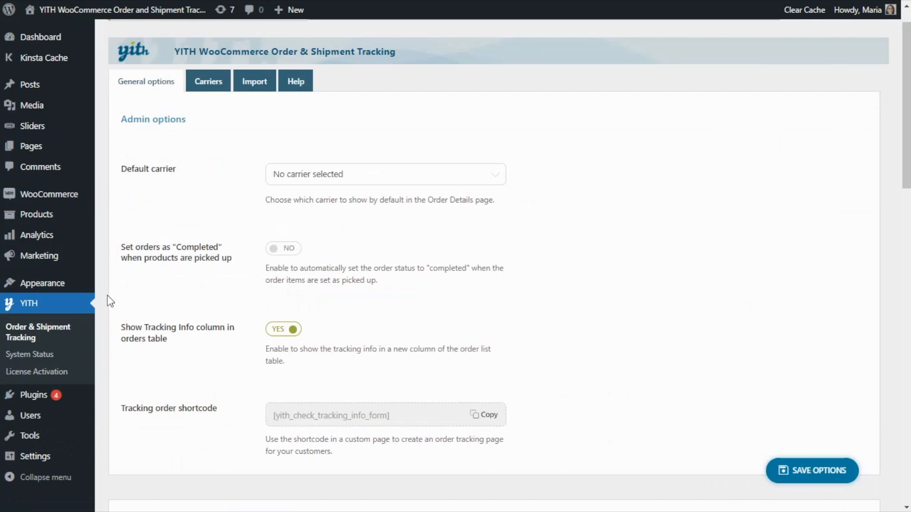
mouse_move(187, 85)
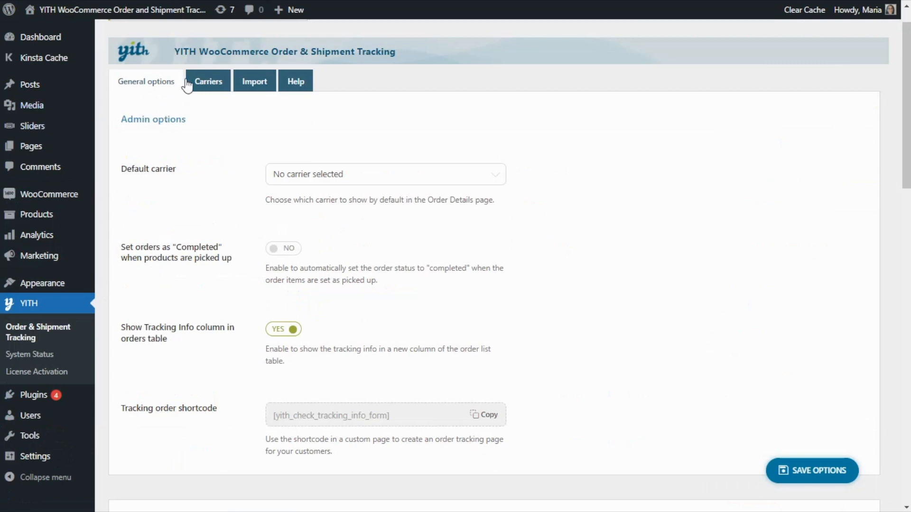
mouse_move(113, 99)
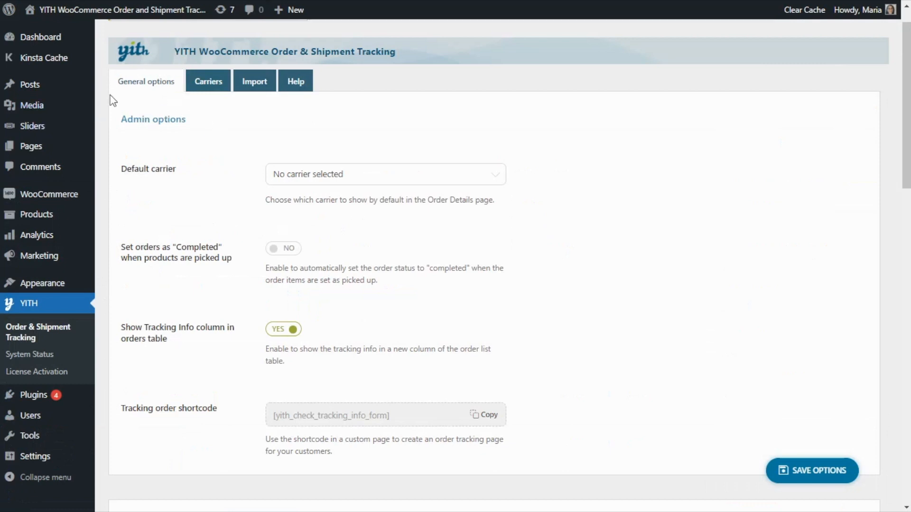
mouse_move(241, 215)
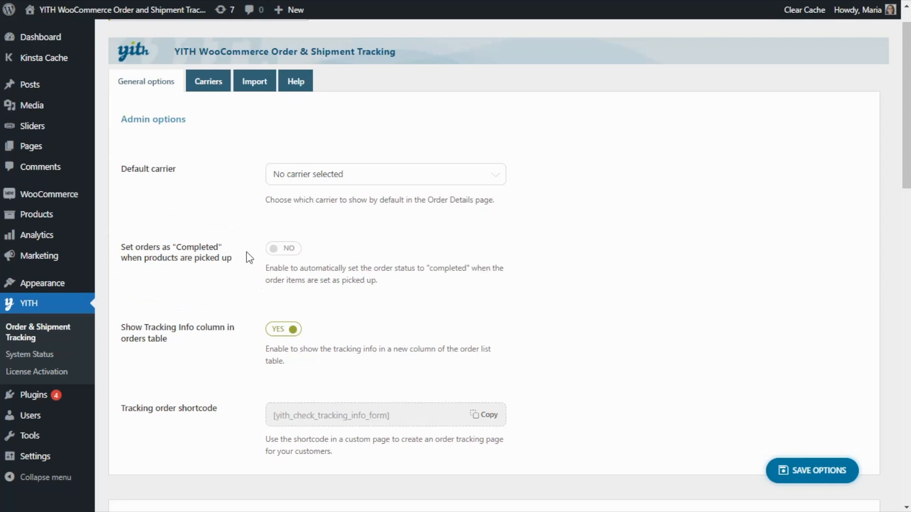
mouse_move(284, 231)
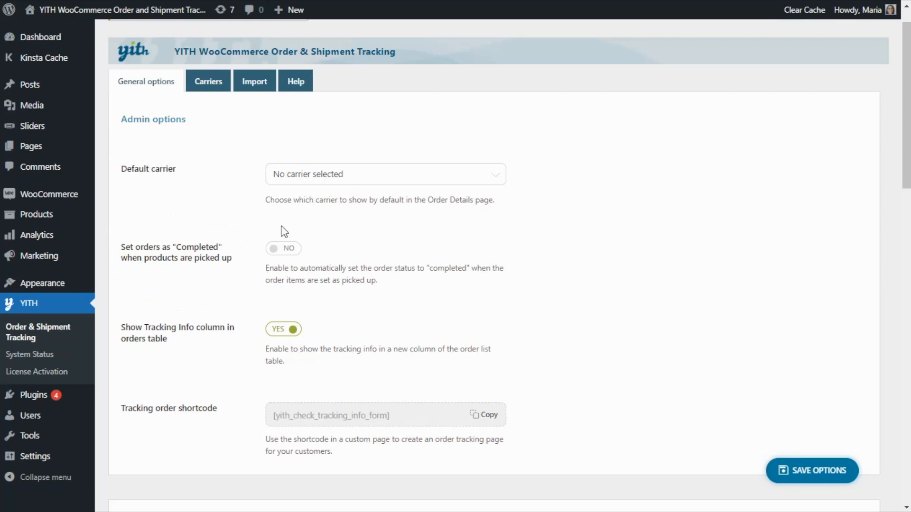
left_click(283, 248)
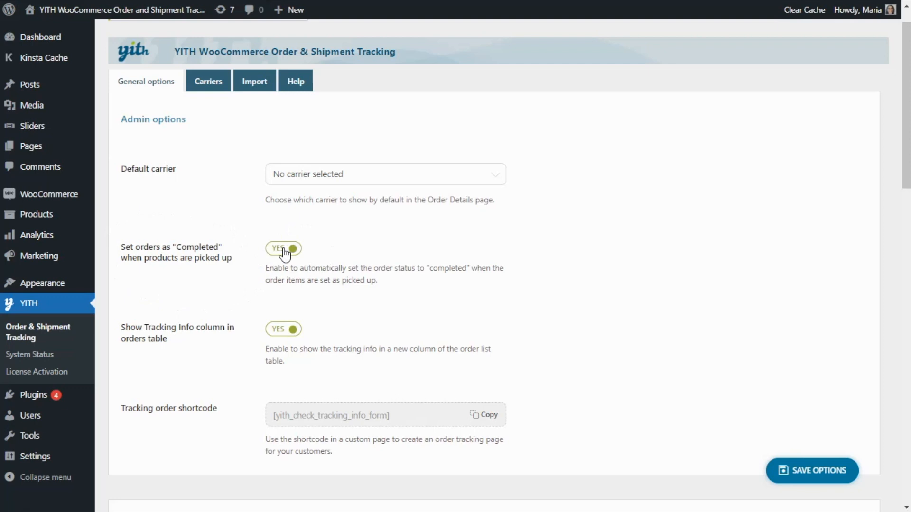
mouse_move(301, 279)
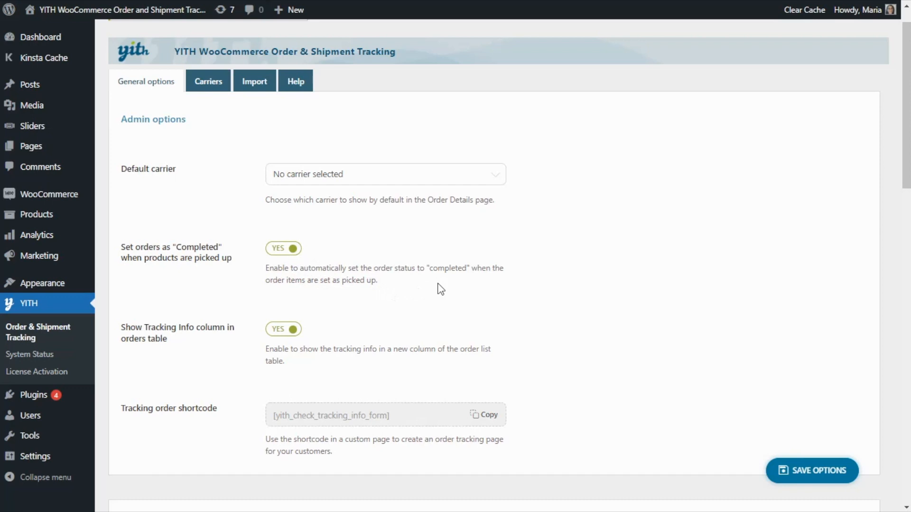
mouse_move(402, 287)
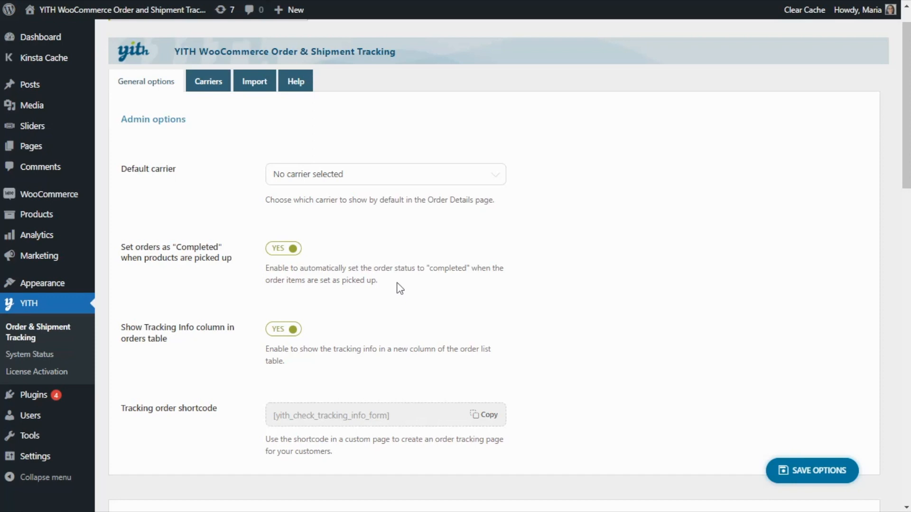
mouse_move(397, 290)
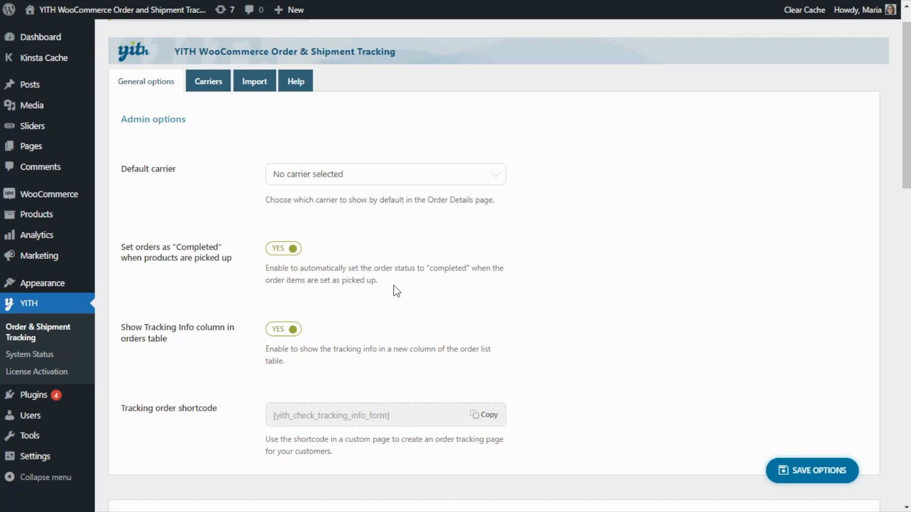
mouse_move(324, 250)
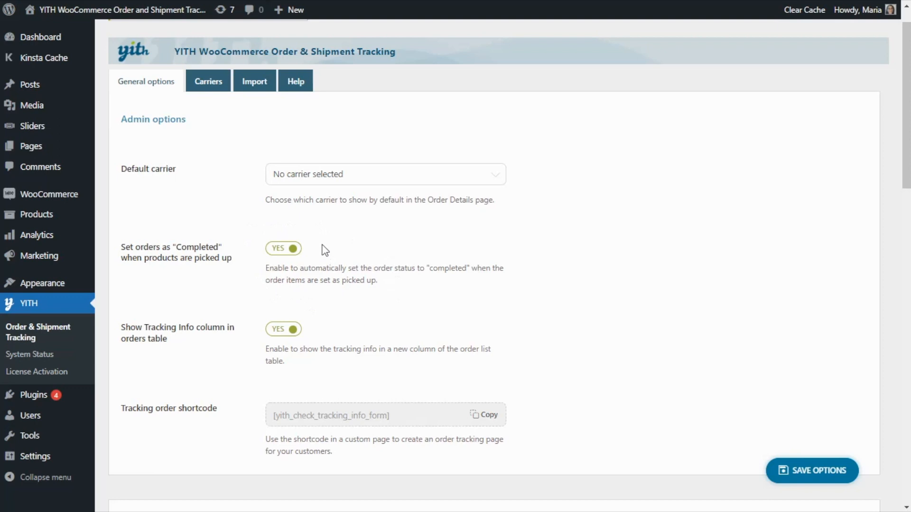
mouse_move(404, 285)
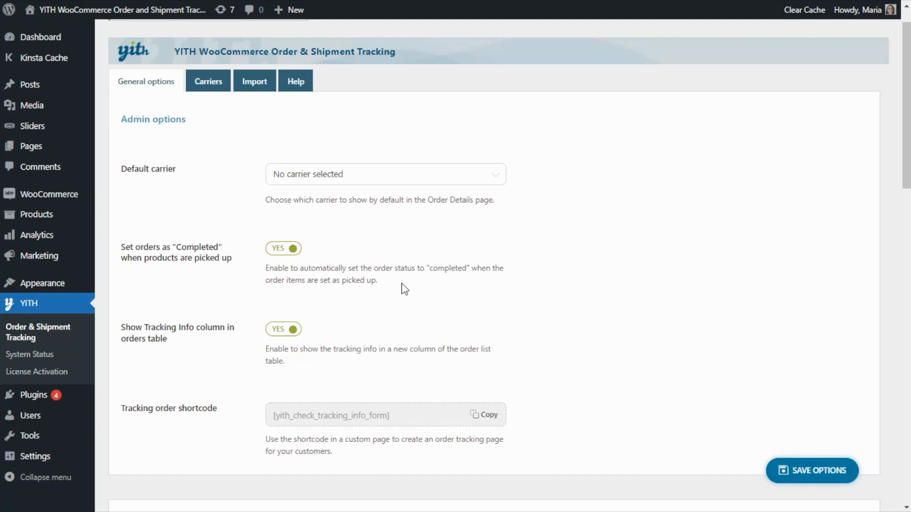
scroll("down", 3)
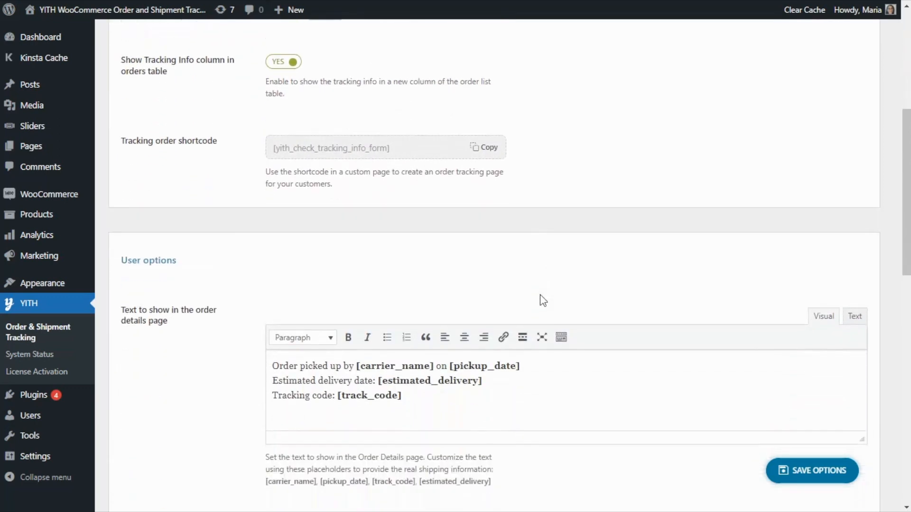
mouse_move(202, 277)
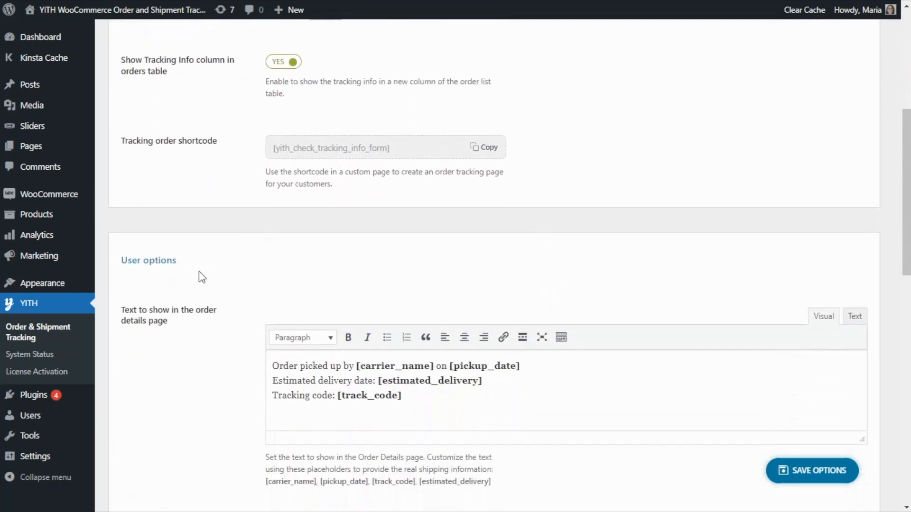
scroll("down", 3)
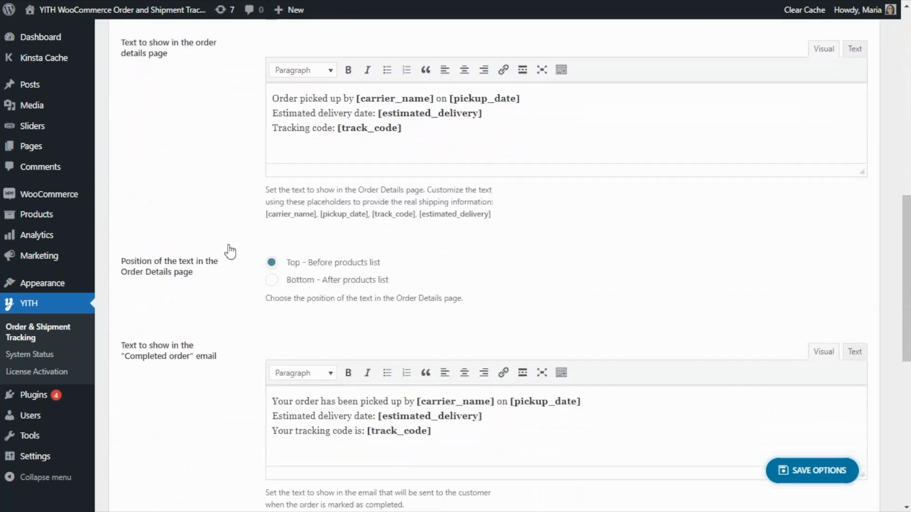
scroll("down", 3)
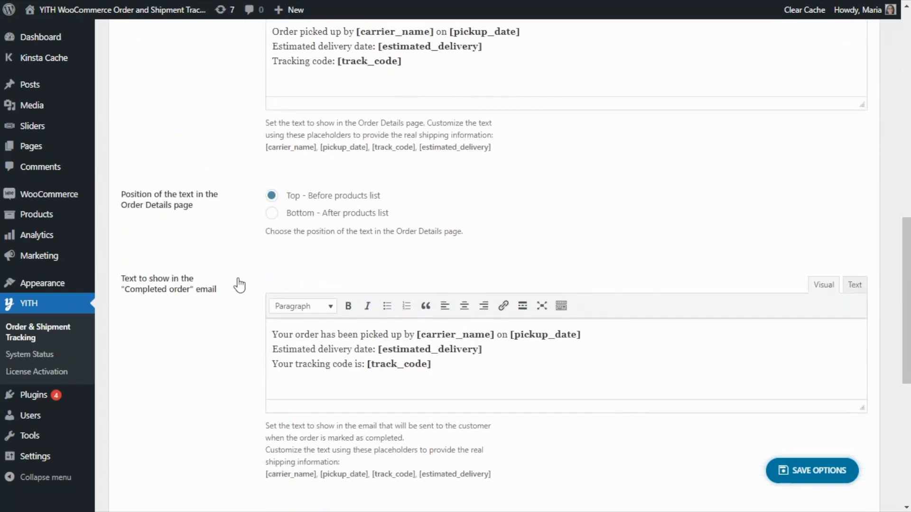
mouse_move(234, 286)
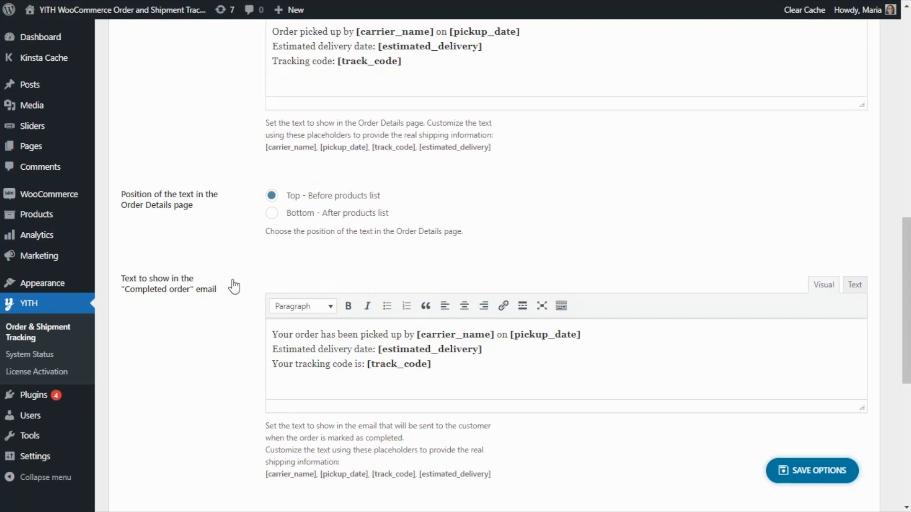
mouse_move(590, 419)
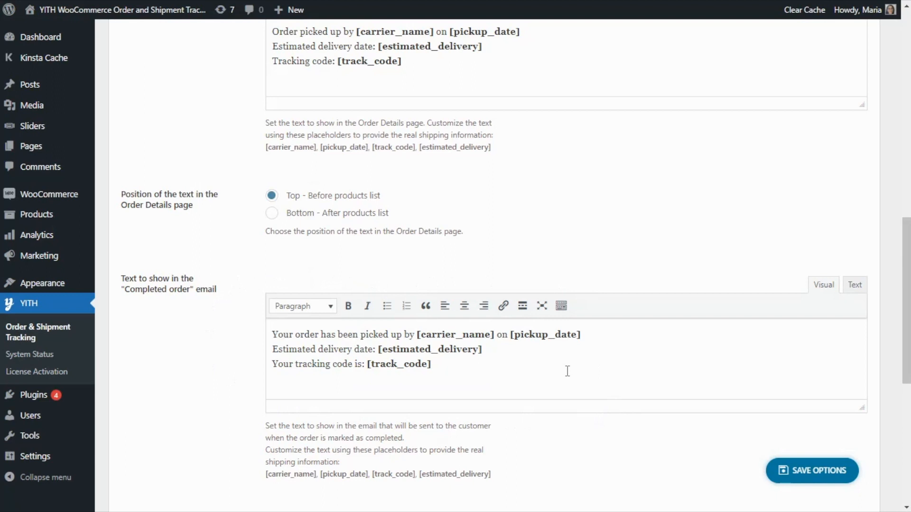
mouse_move(567, 371)
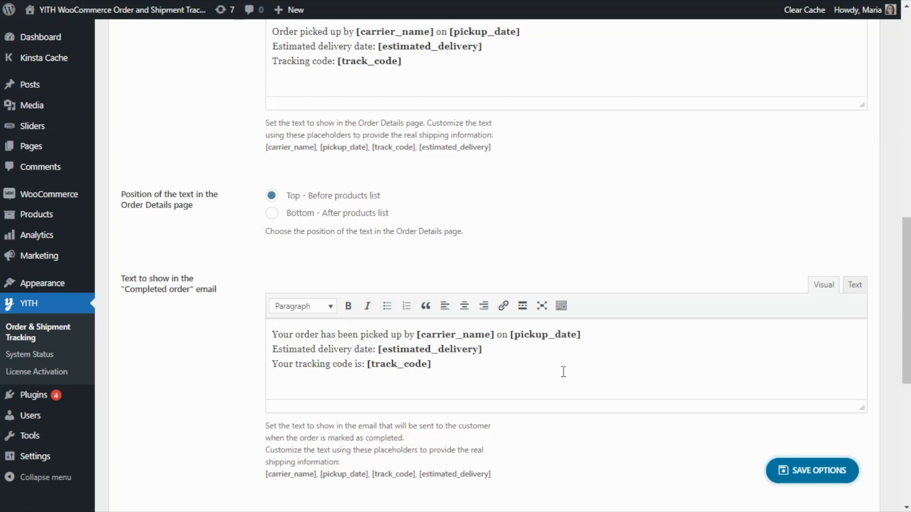
Step: Scroll through the tracking plugin's user options page
scroll("down", 3)
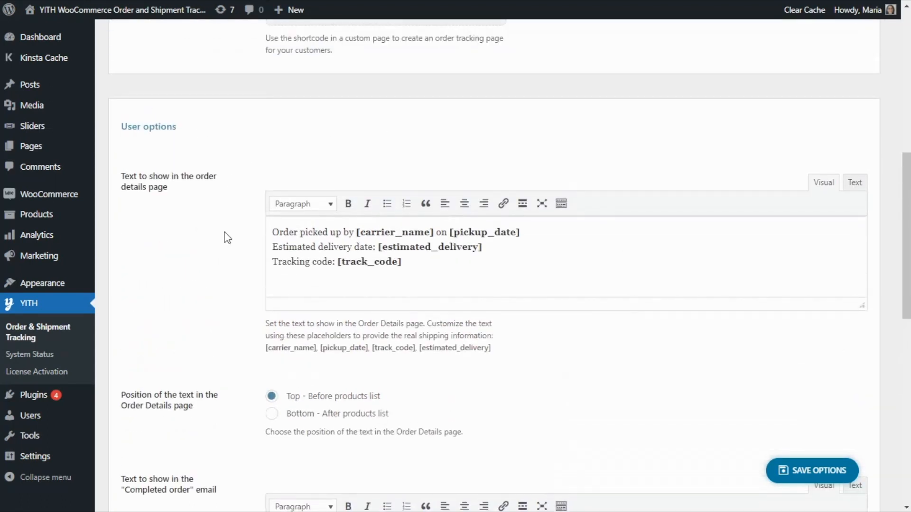
mouse_move(383, 176)
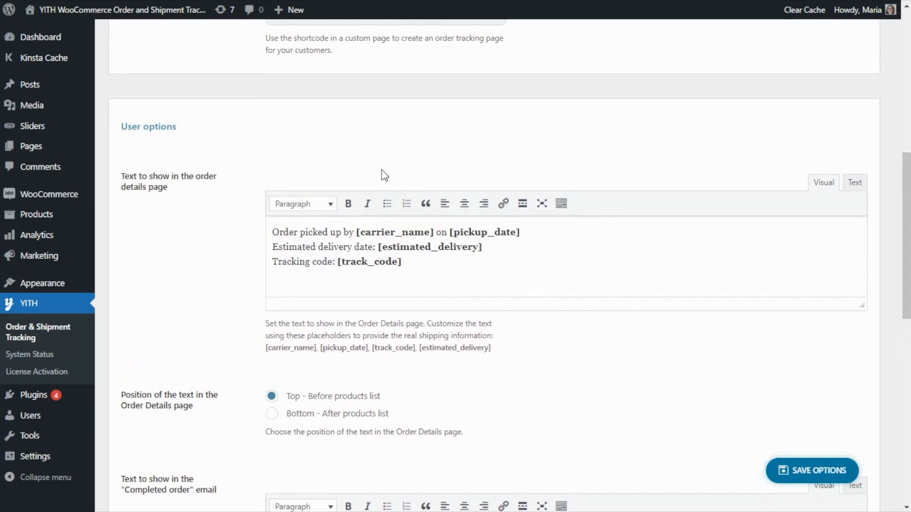
mouse_move(238, 184)
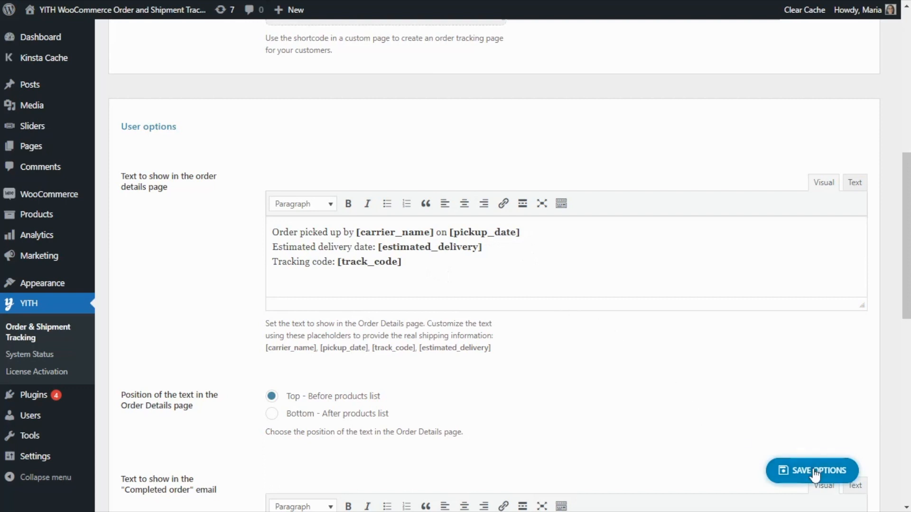
mouse_move(761, 380)
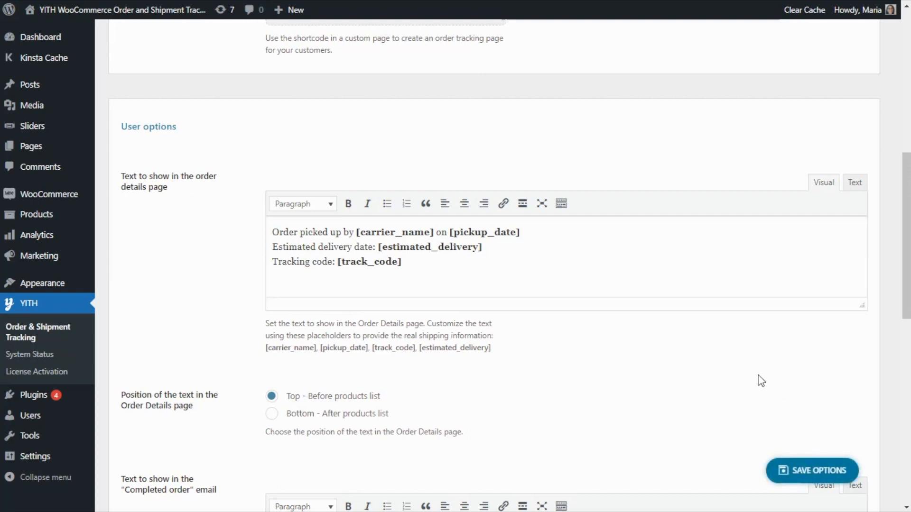
mouse_move(535, 310)
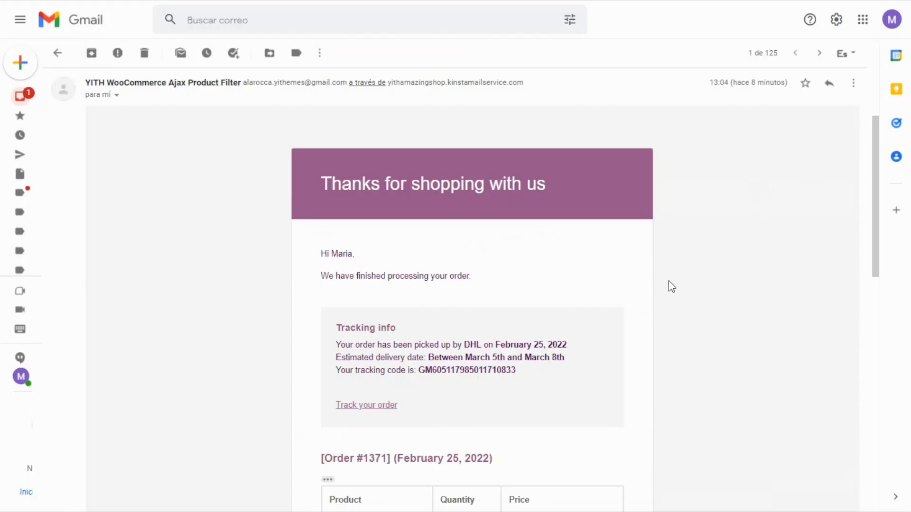
mouse_move(551, 291)
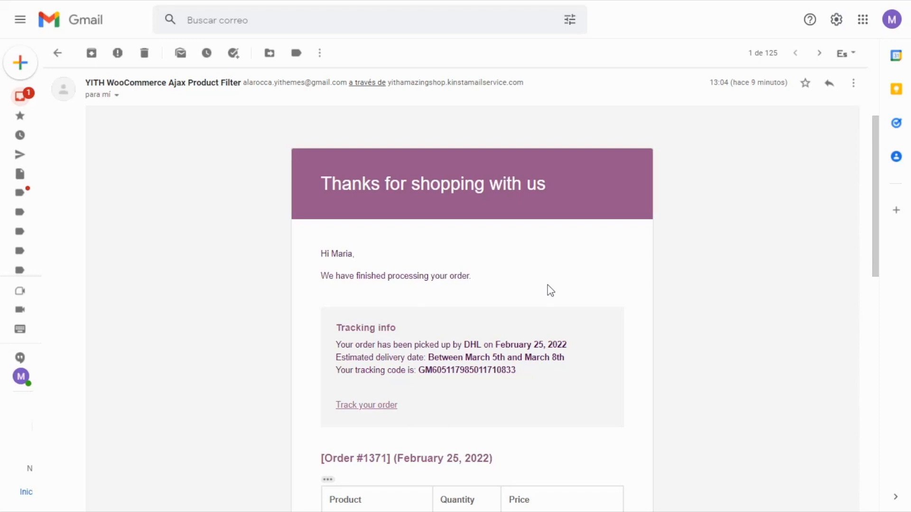
mouse_move(603, 337)
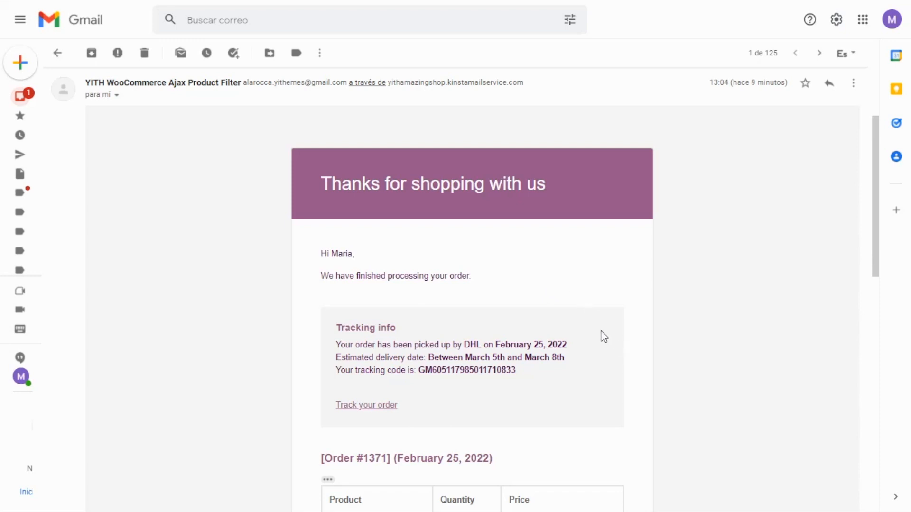
mouse_move(550, 421)
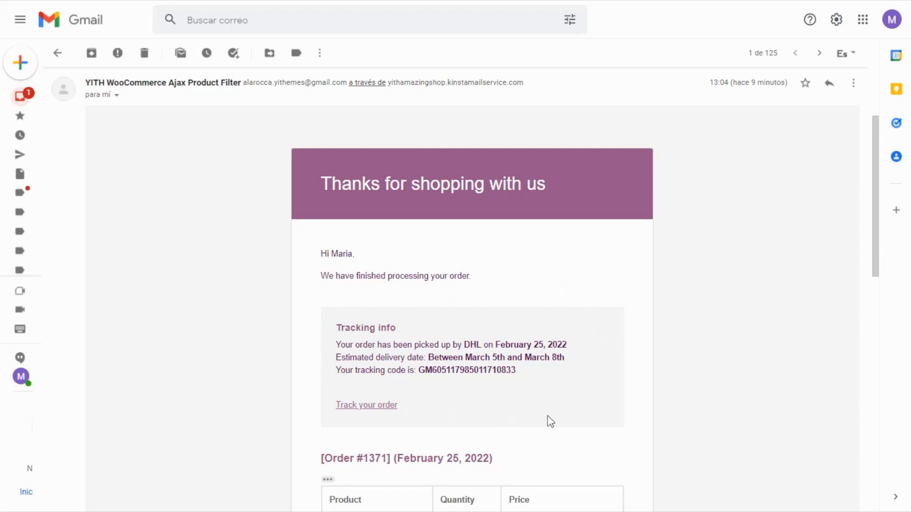
mouse_move(600, 362)
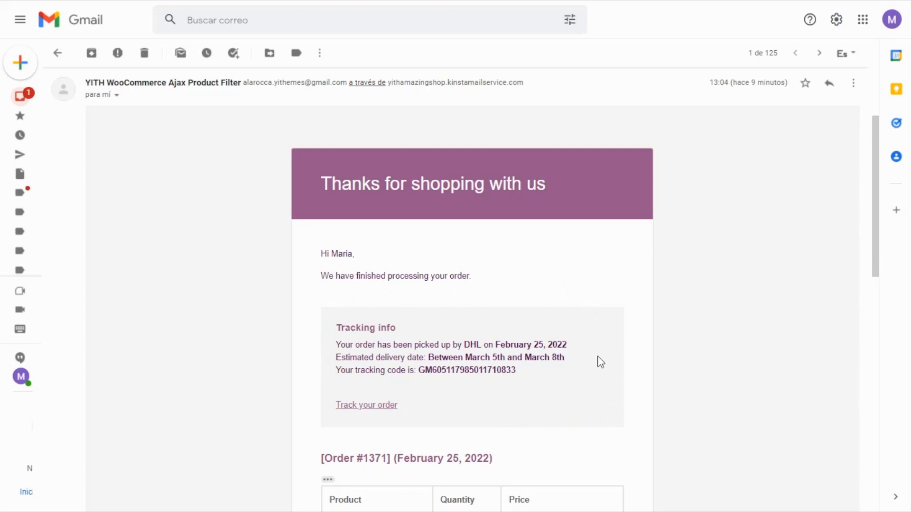
mouse_move(464, 326)
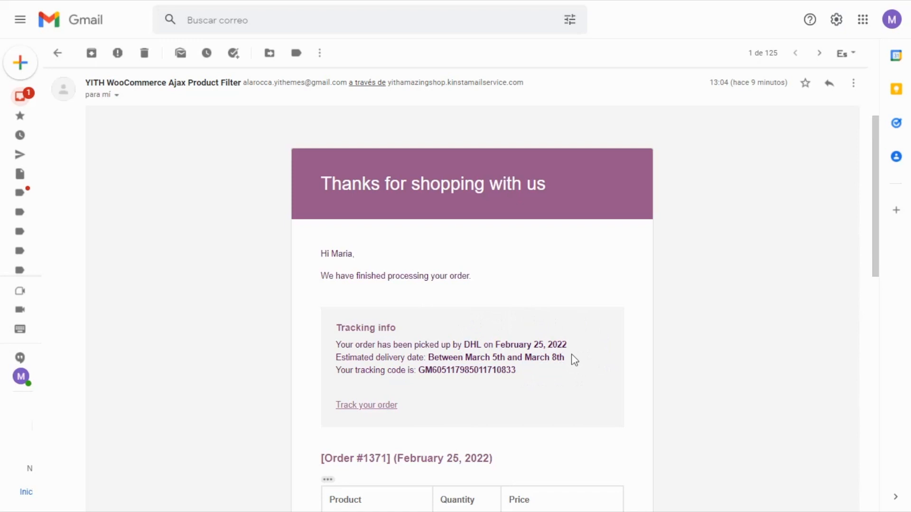
mouse_move(524, 380)
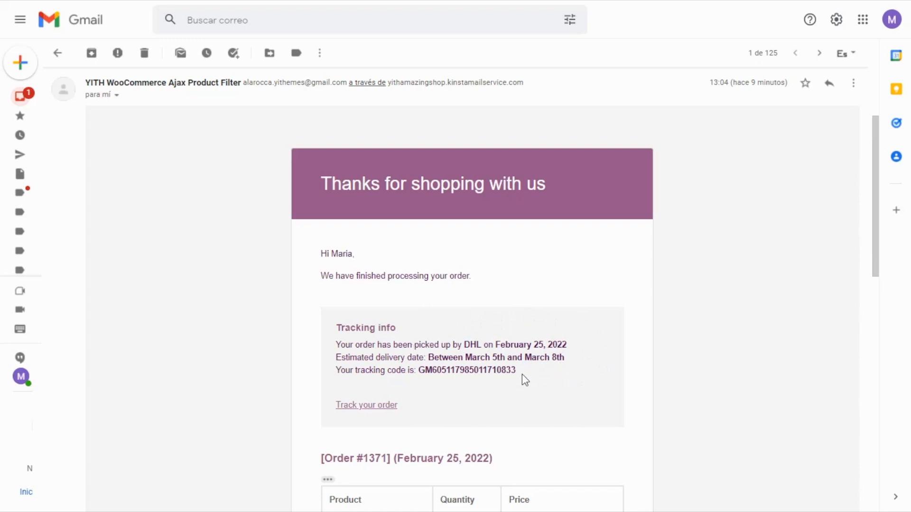
mouse_move(524, 397)
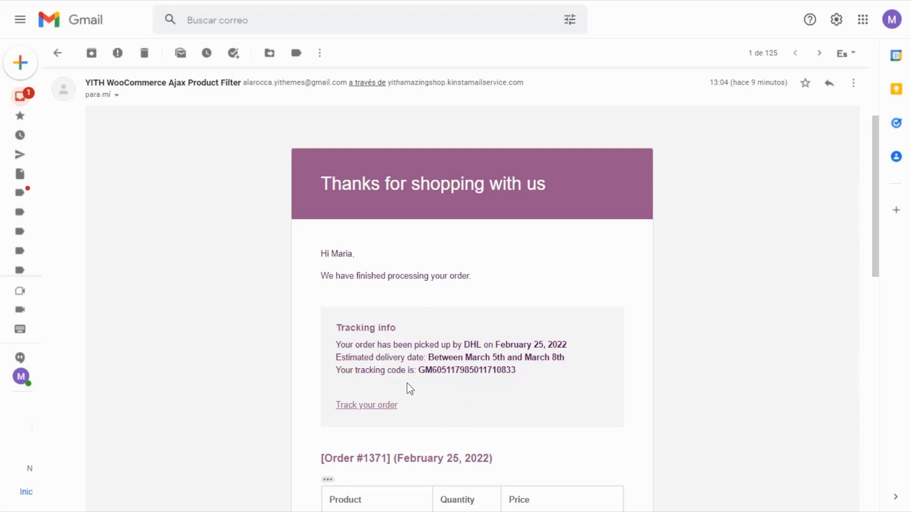
mouse_move(366, 405)
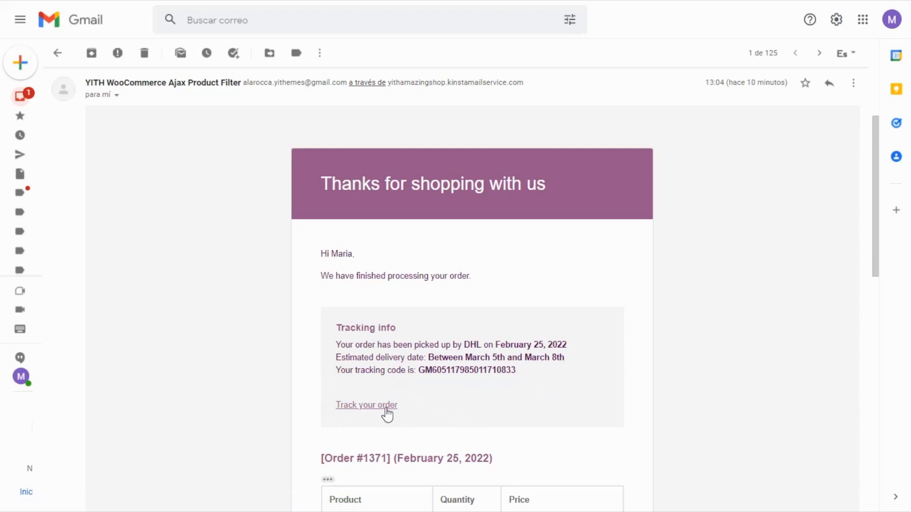
Step: Follow the email's 'Track your order' link to DHL's tracking page
left_click(366, 405)
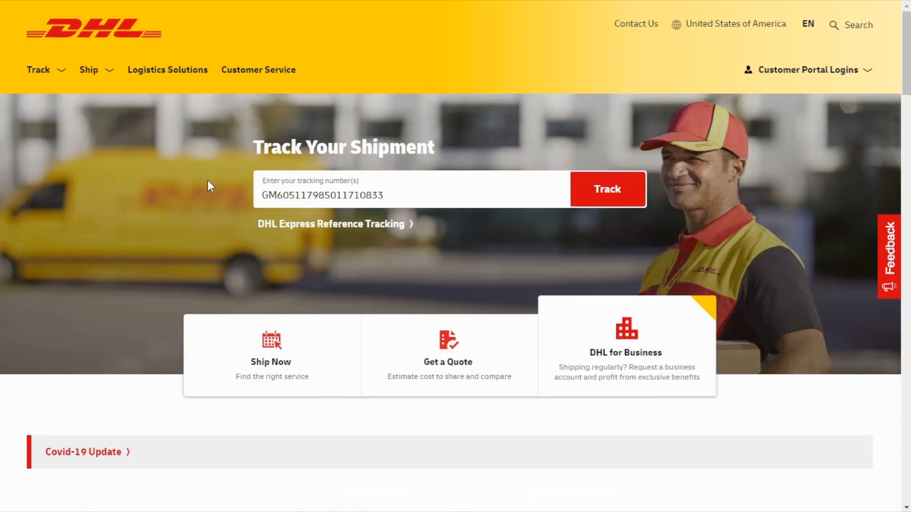
mouse_move(481, 168)
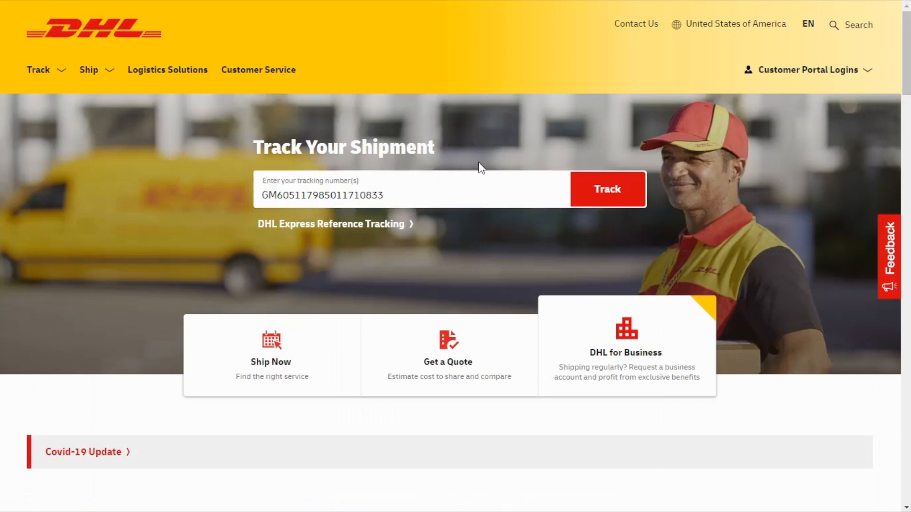
mouse_move(201, 158)
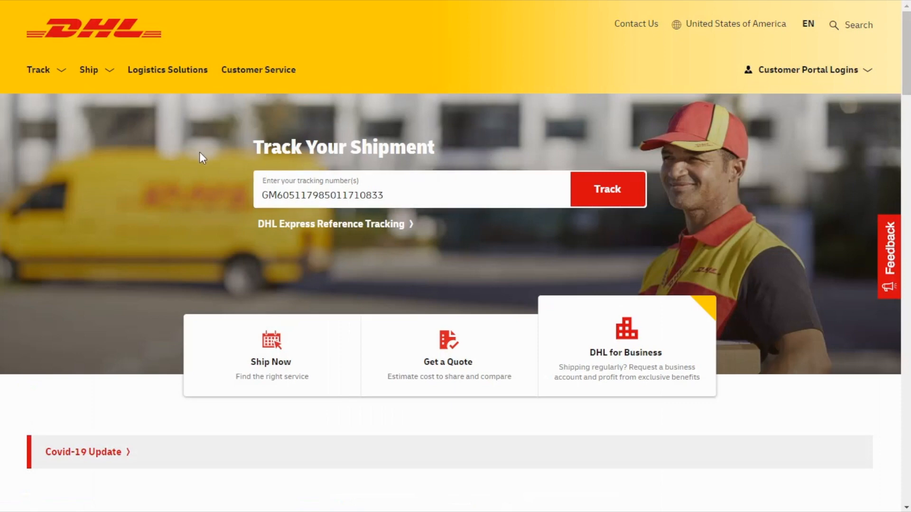
mouse_move(200, 174)
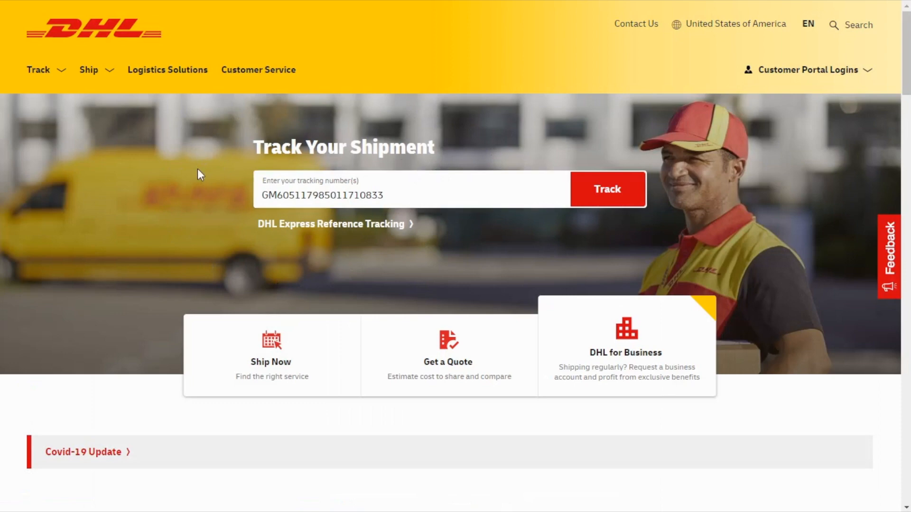
mouse_move(227, 201)
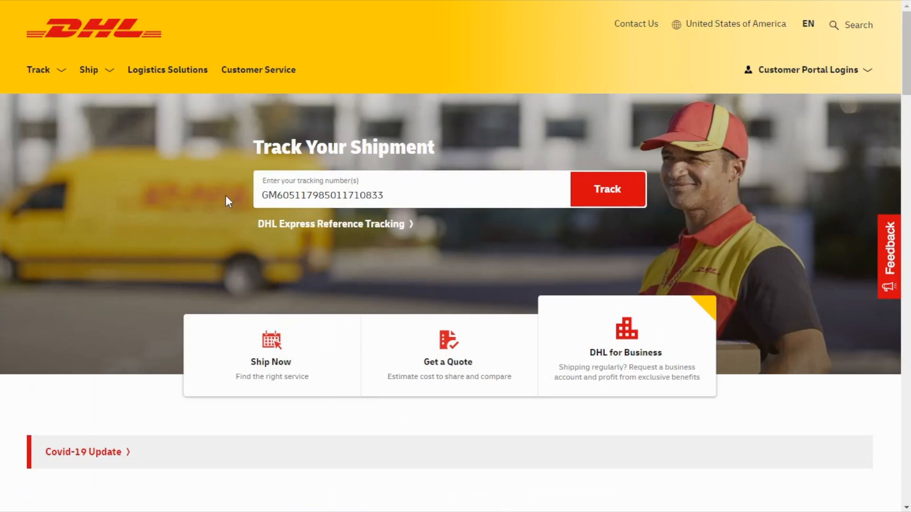
mouse_move(535, 163)
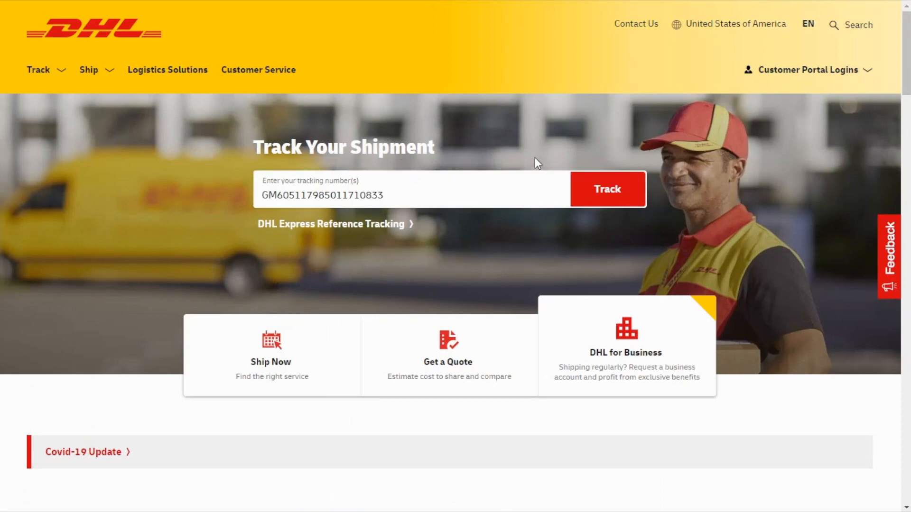
left_click(607, 189)
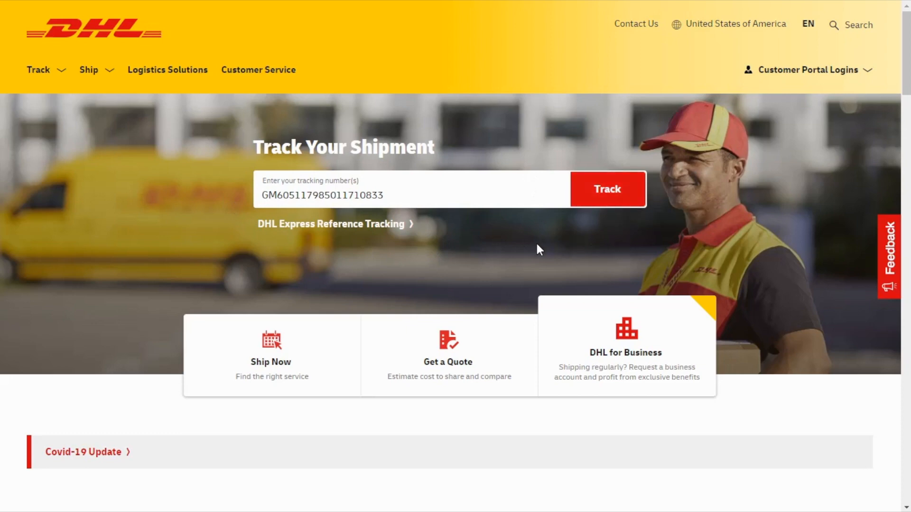
mouse_move(389, 266)
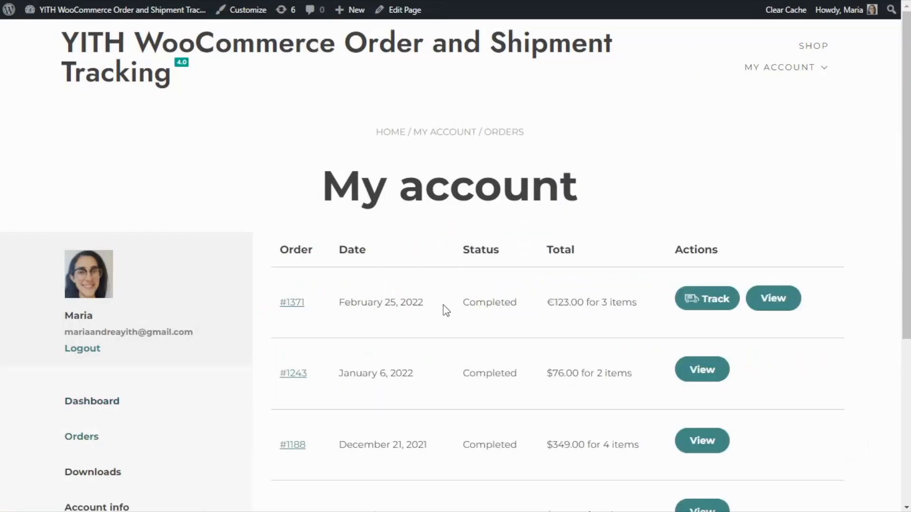
mouse_move(636, 278)
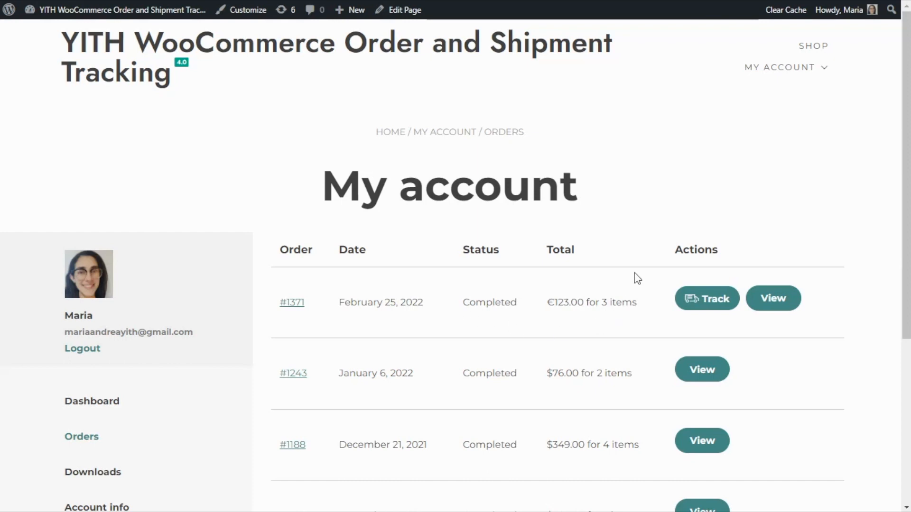
mouse_move(691, 268)
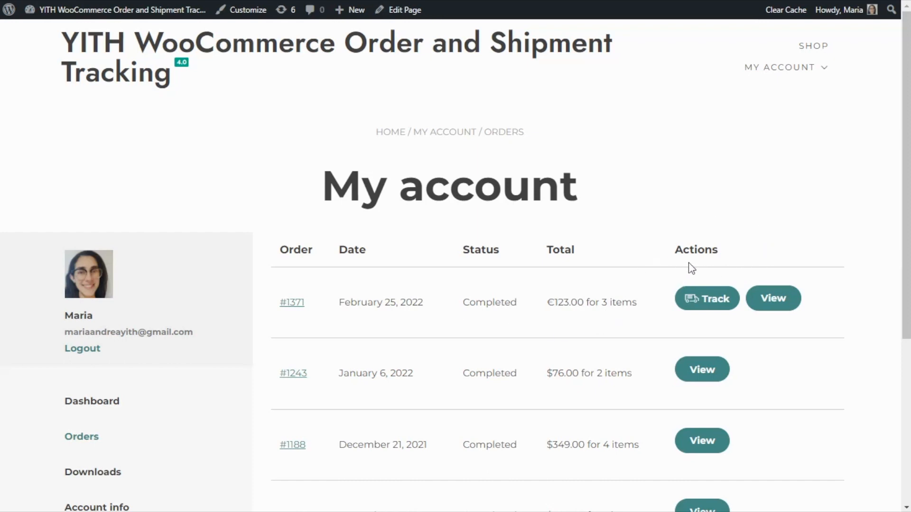
mouse_move(745, 318)
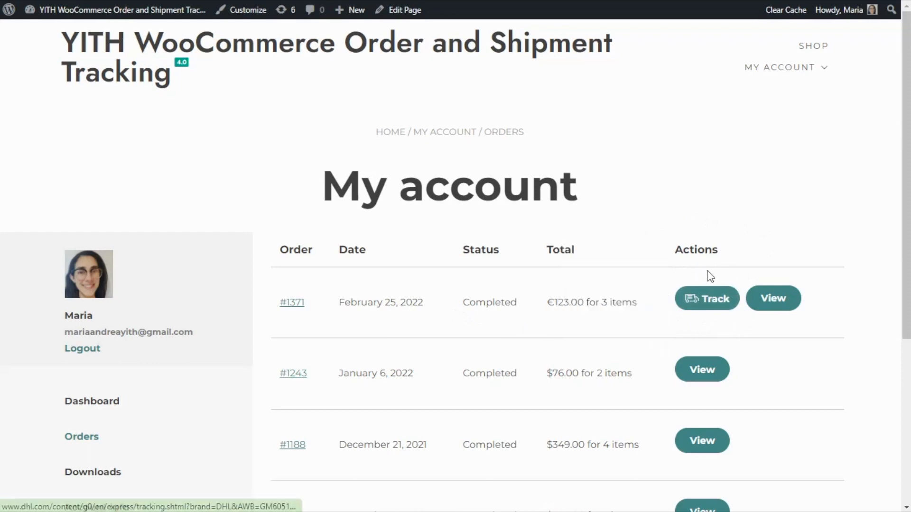
mouse_move(706, 298)
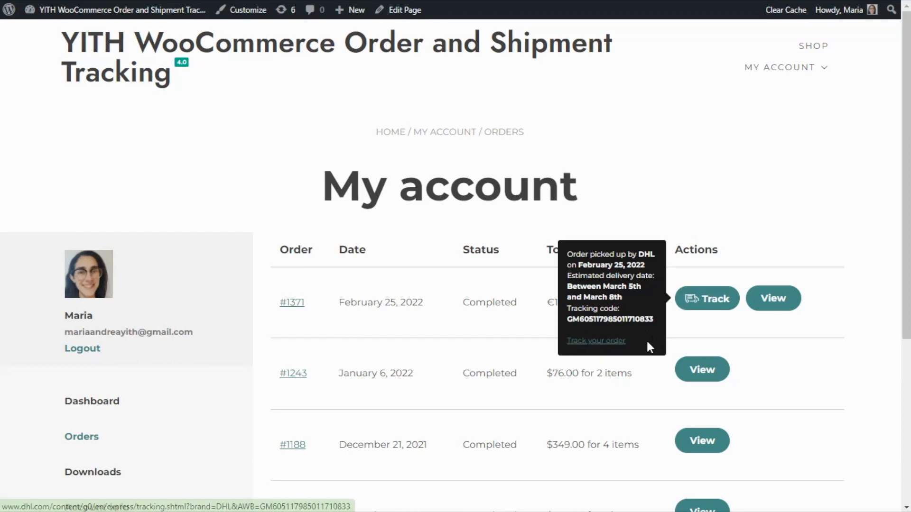
mouse_move(696, 332)
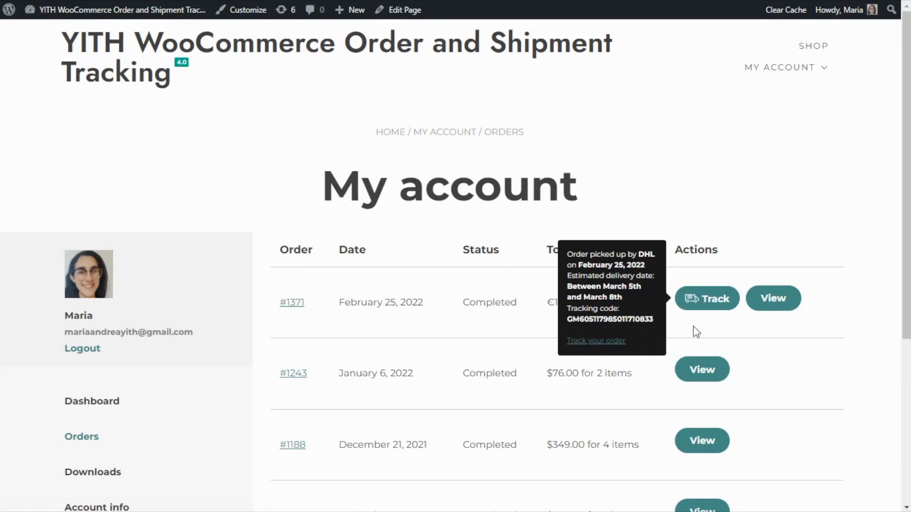
mouse_move(708, 298)
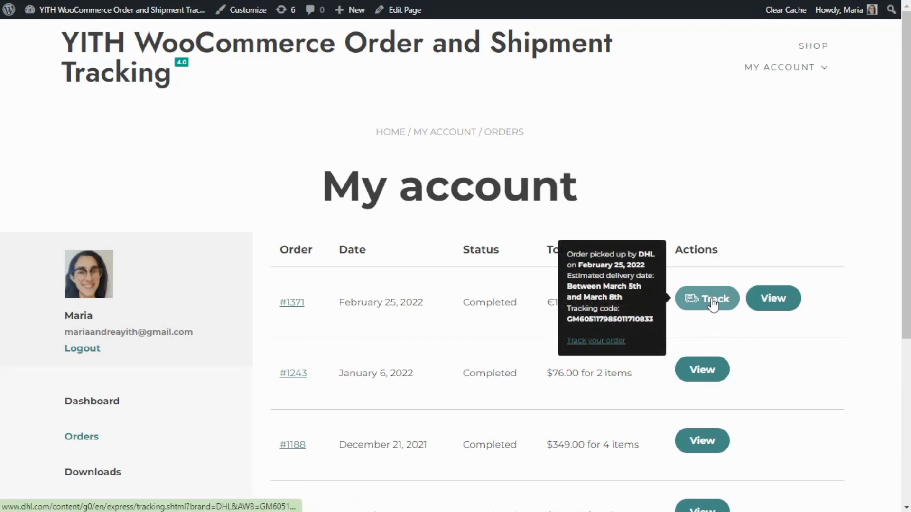
mouse_move(709, 306)
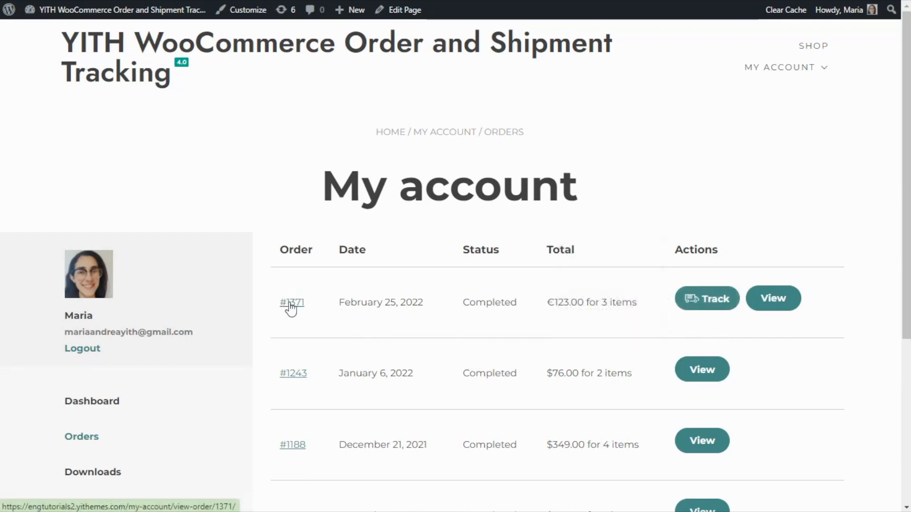
Step: Open order #1371 from the My Account orders list
left_click(292, 302)
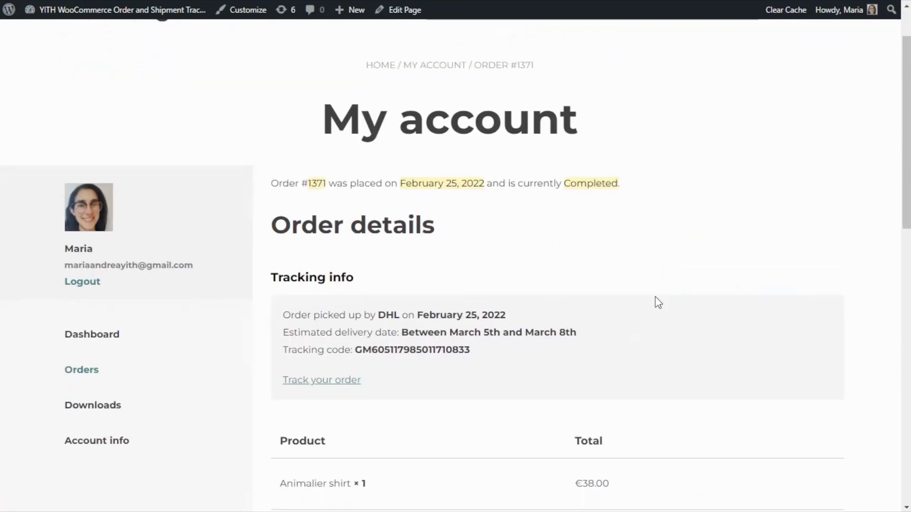
mouse_move(665, 407)
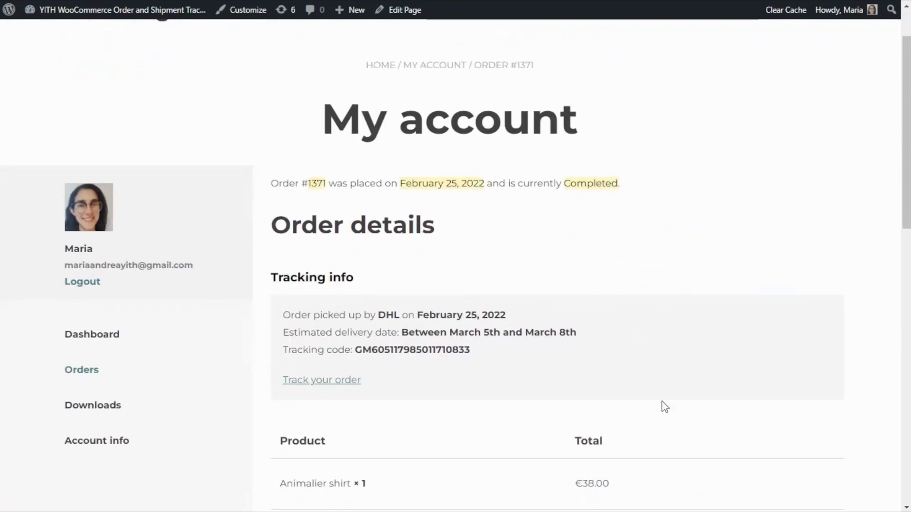
mouse_move(633, 354)
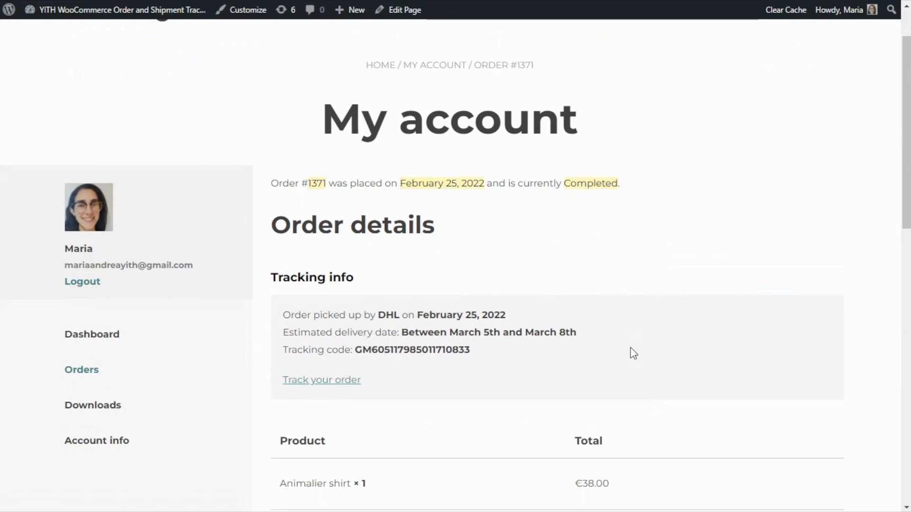
mouse_move(268, 357)
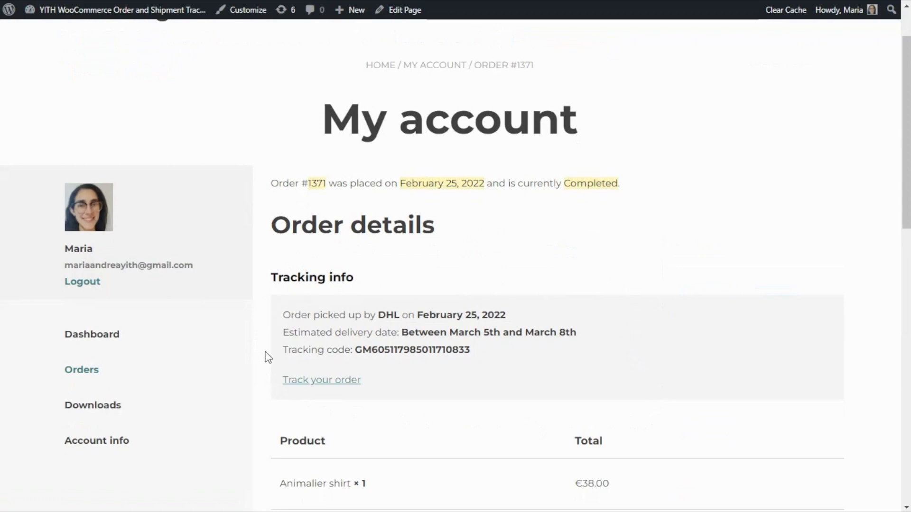
mouse_move(626, 351)
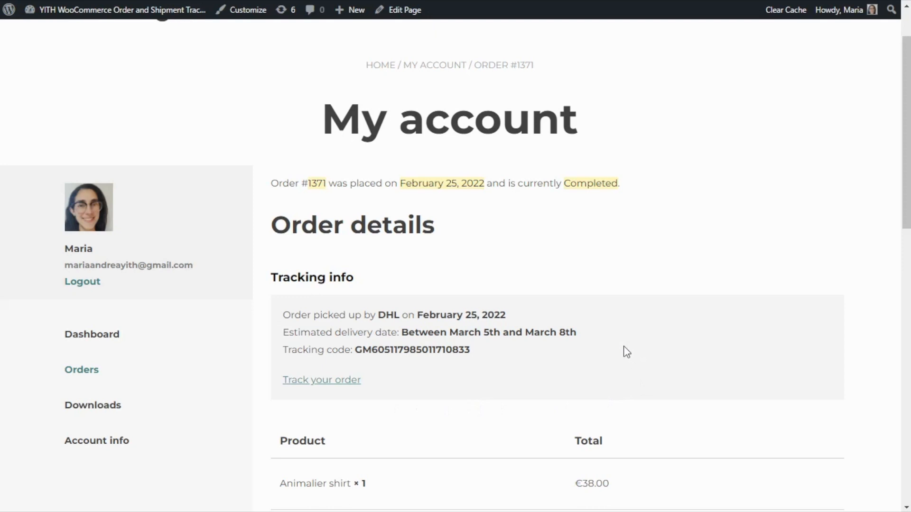
mouse_move(755, 276)
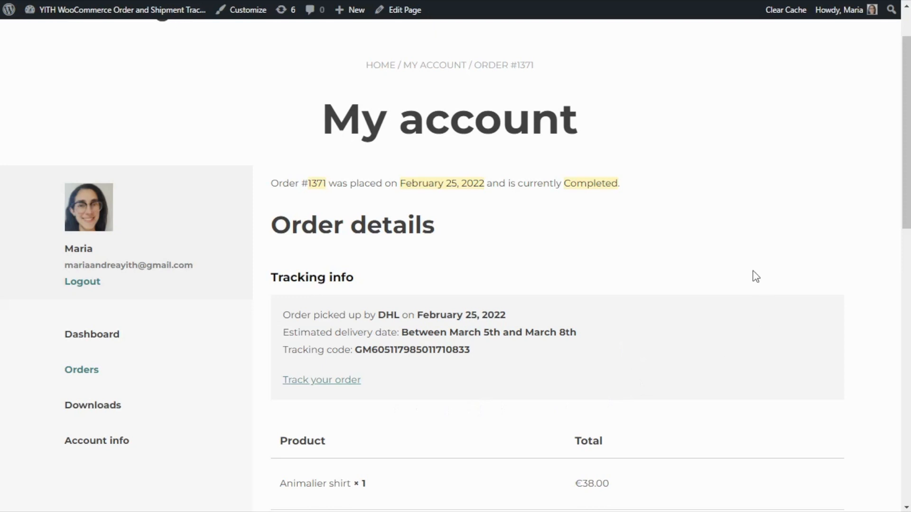
mouse_move(714, 195)
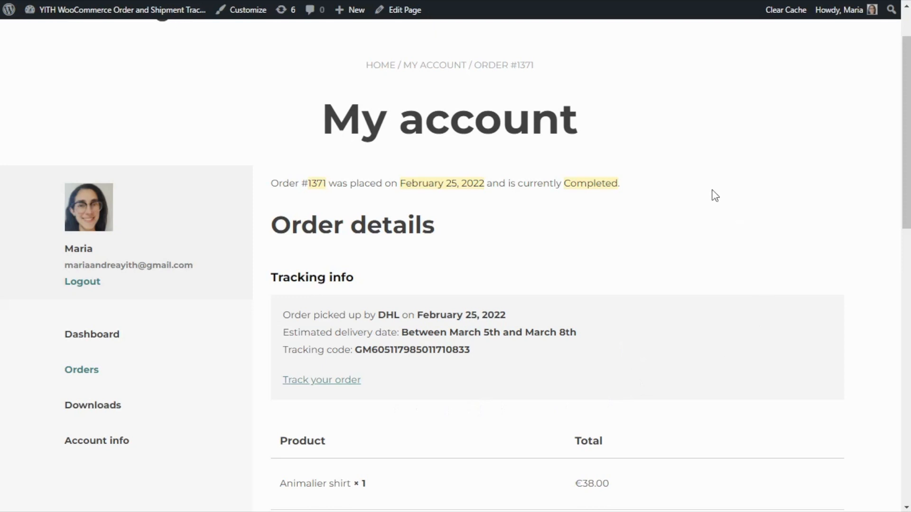
mouse_move(693, 168)
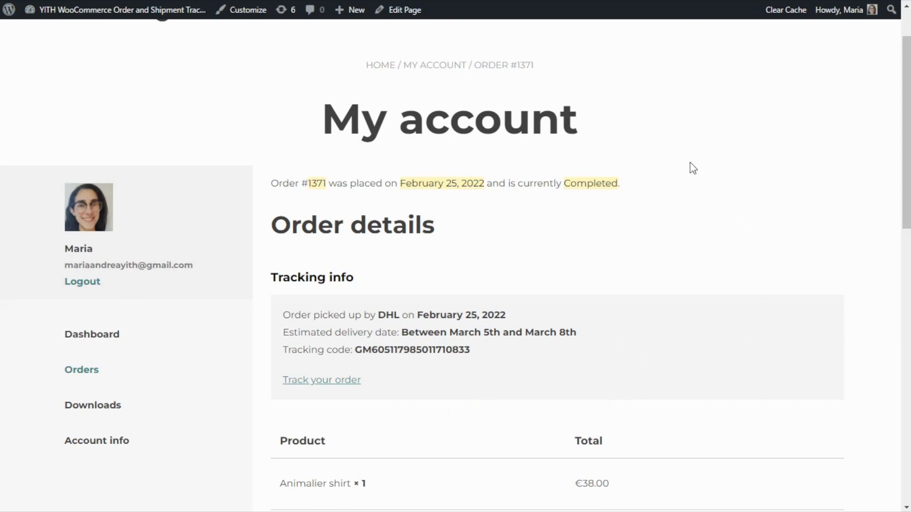
mouse_move(731, 164)
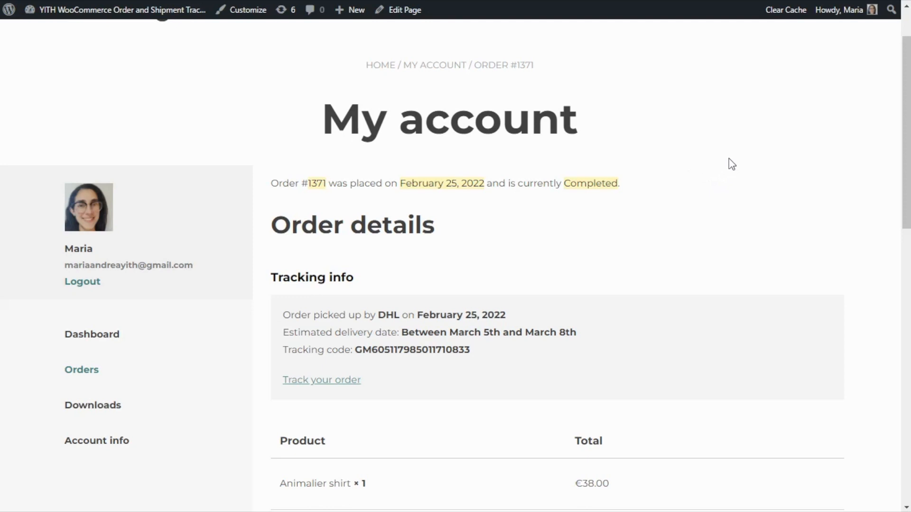
mouse_move(714, 141)
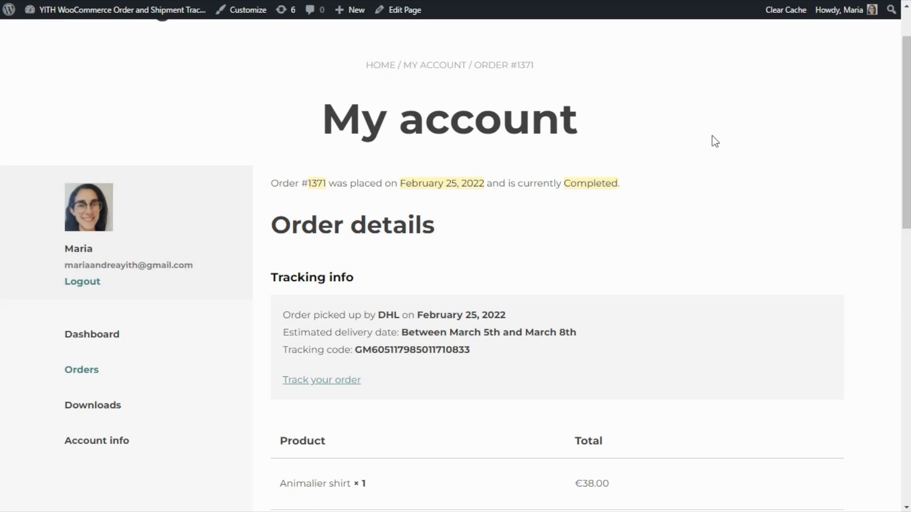
mouse_move(736, 181)
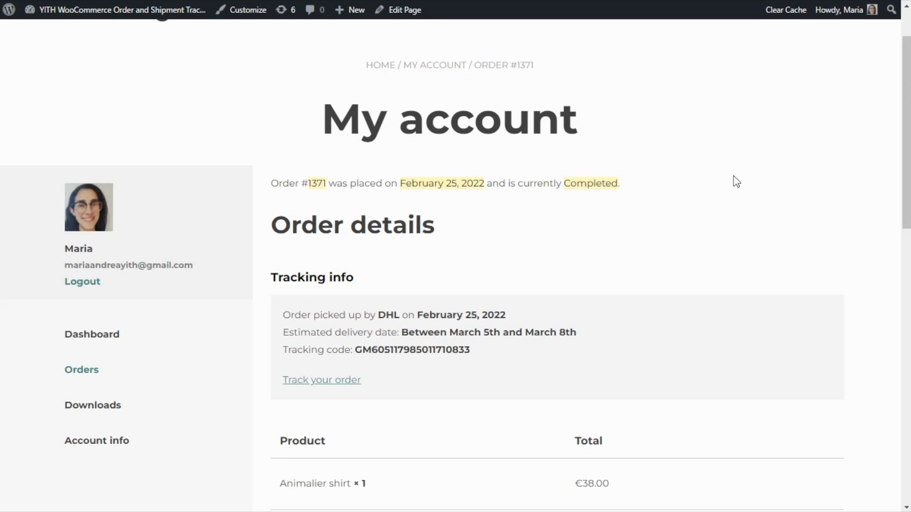
mouse_move(697, 173)
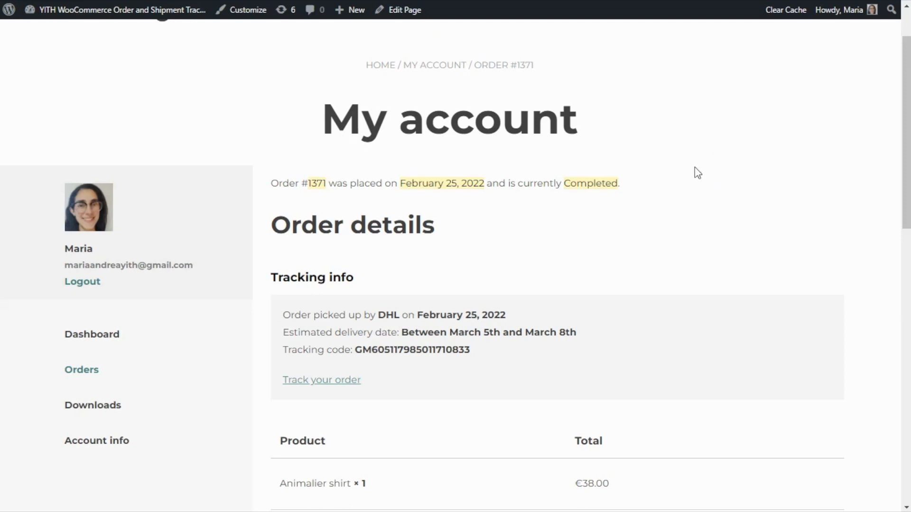